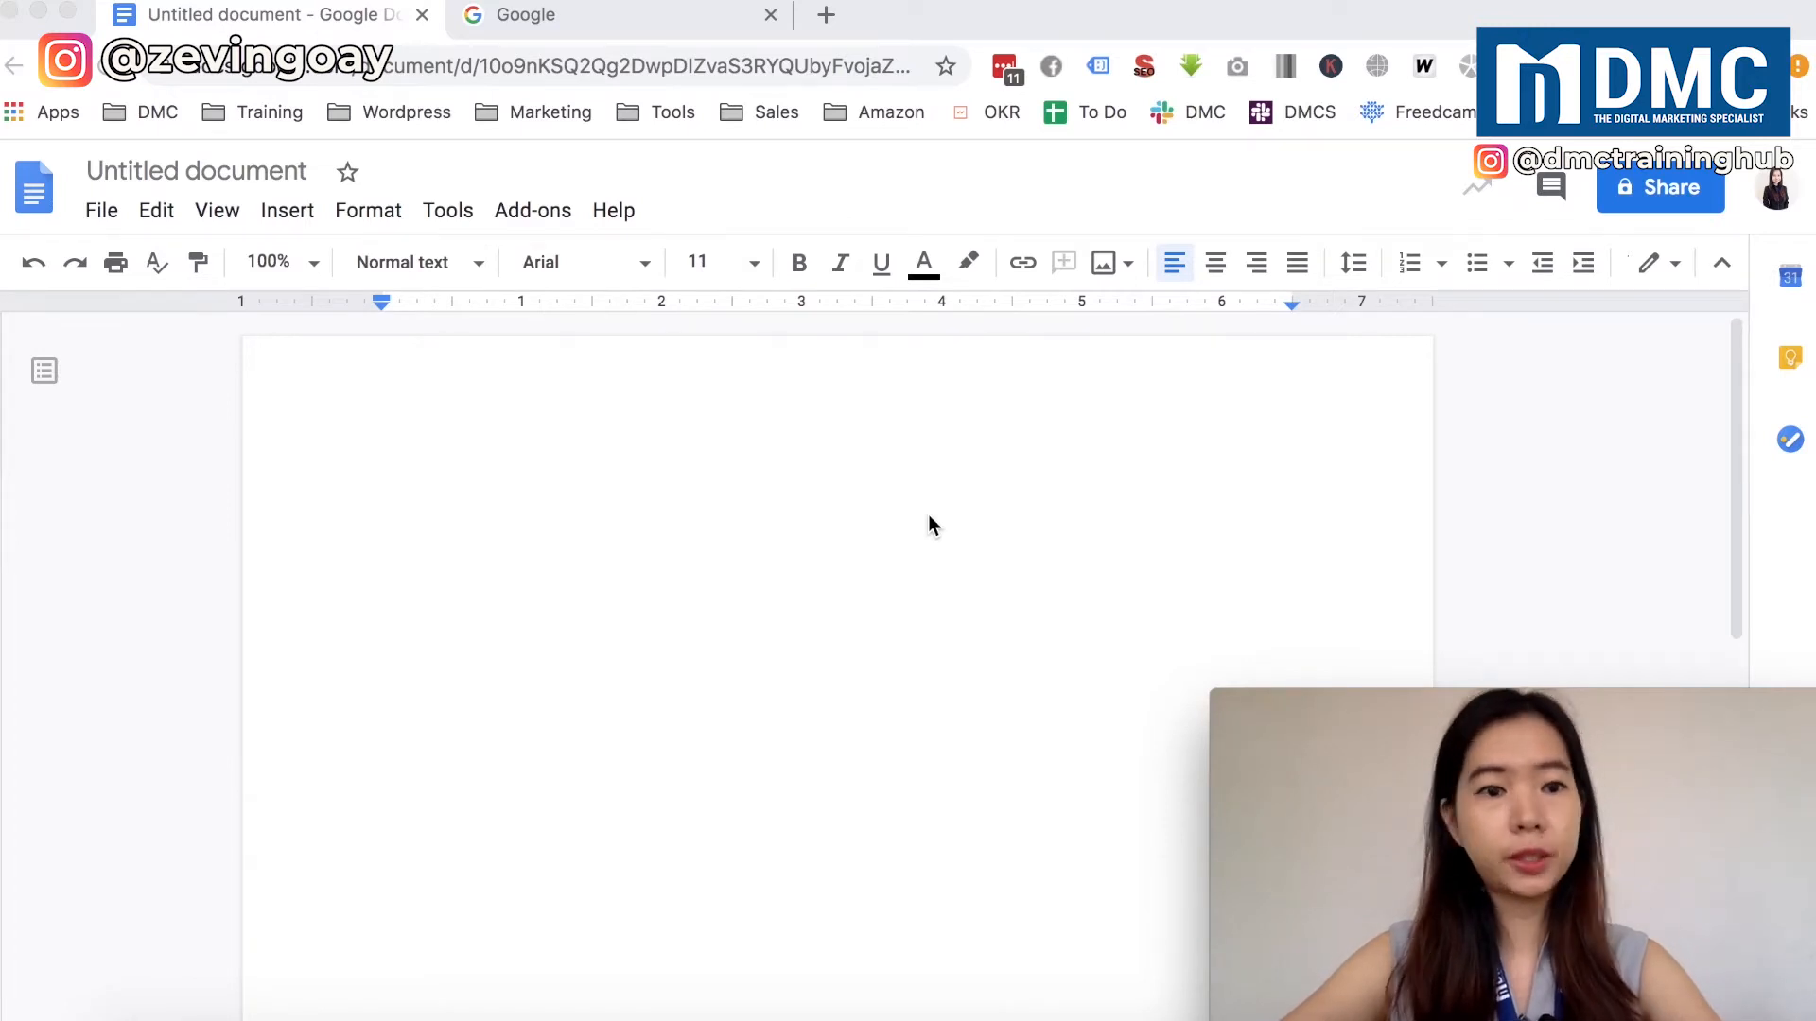
mouse_move(212, 214)
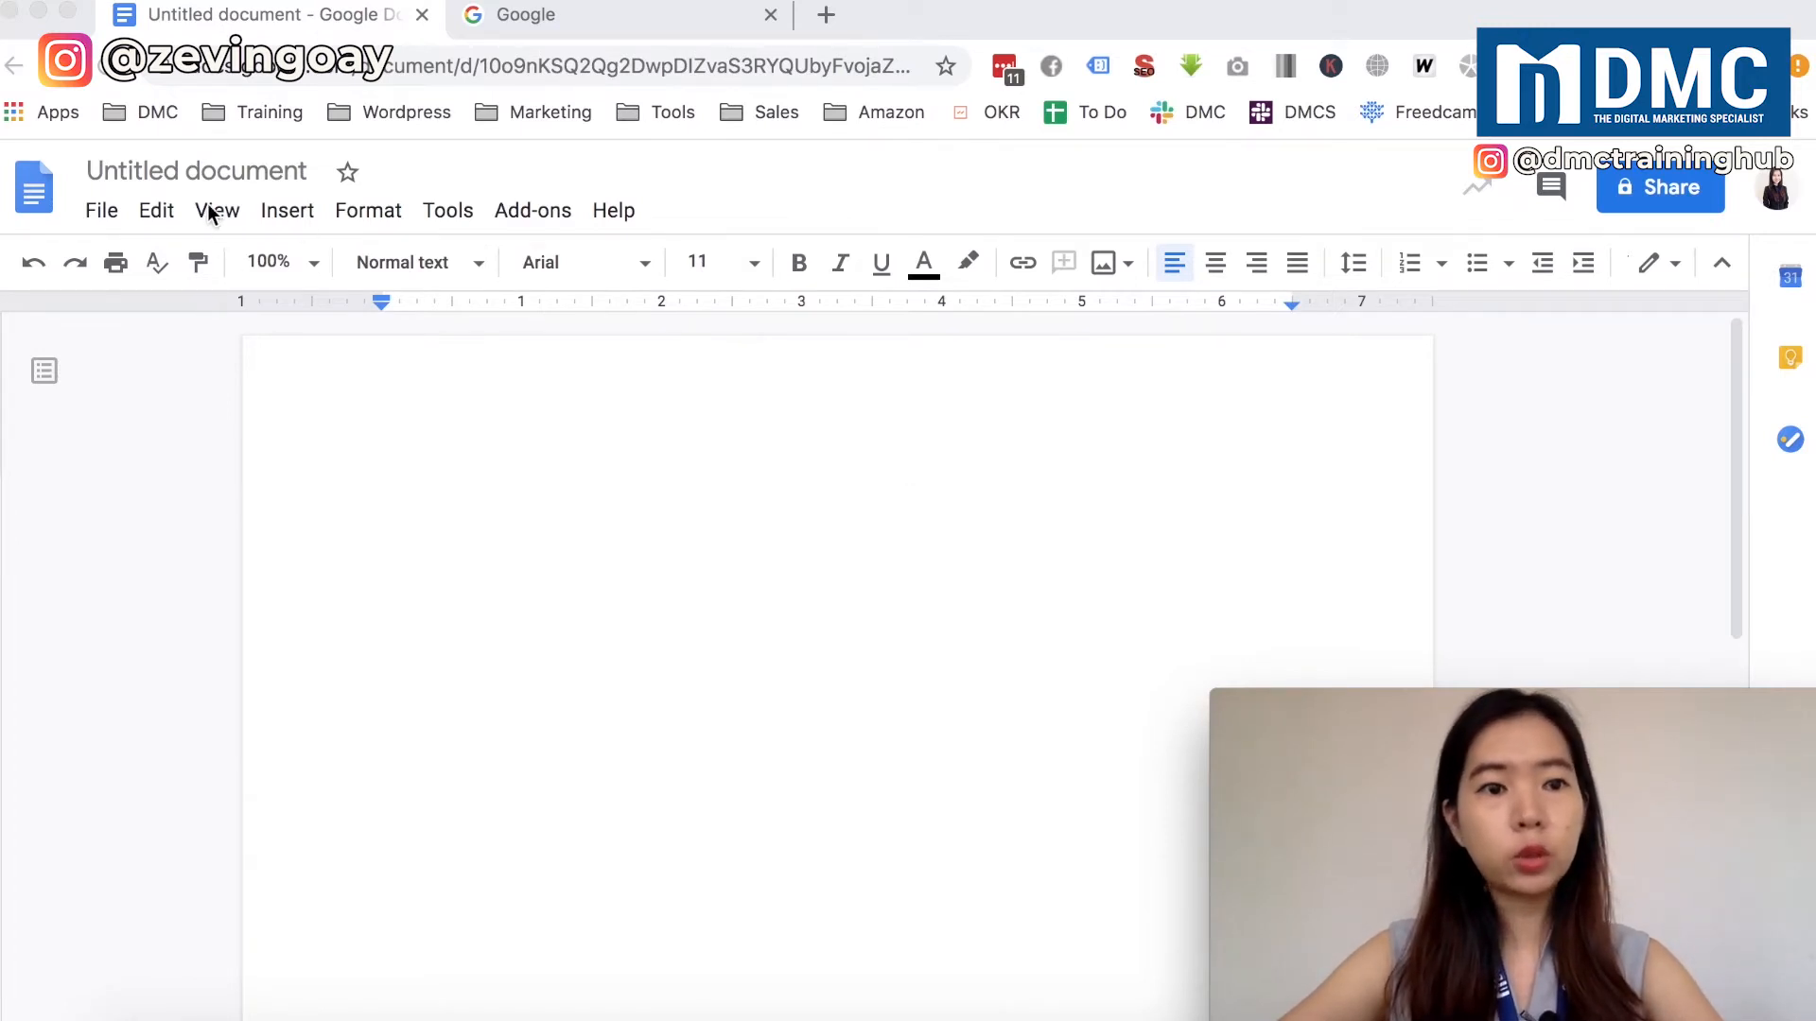
mouse_move(1551, 327)
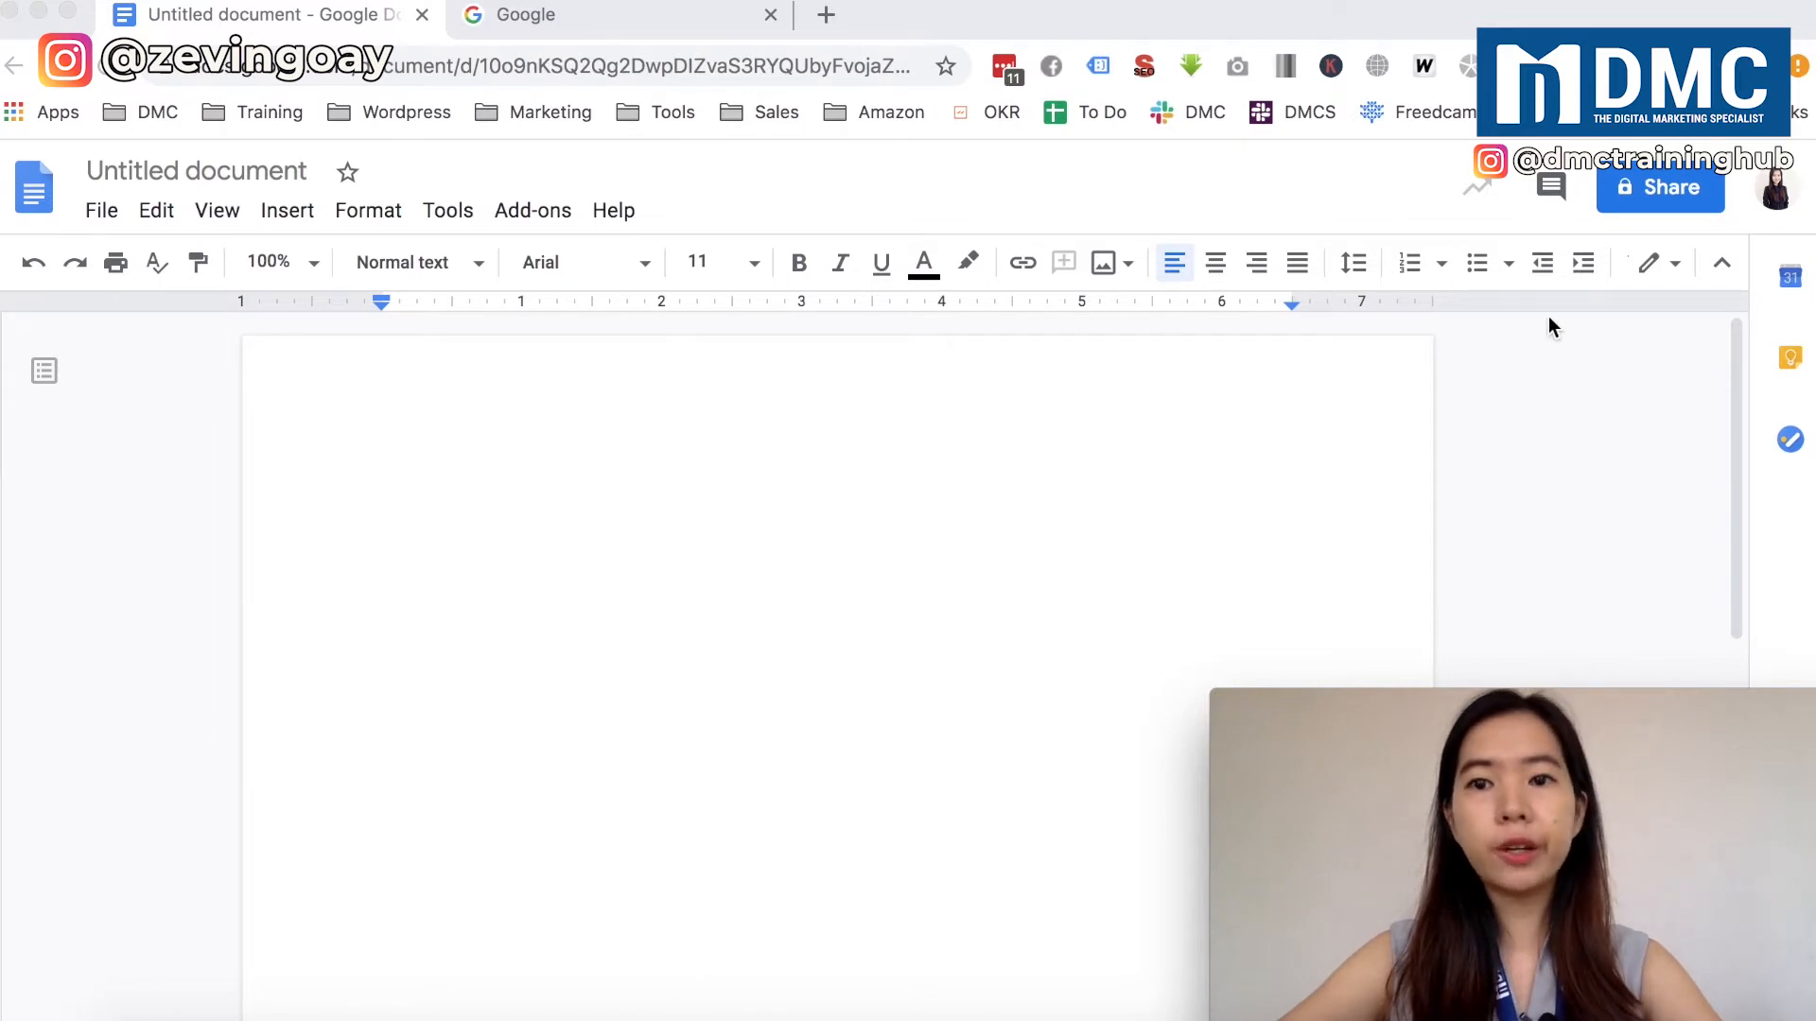
mouse_move(1106, 197)
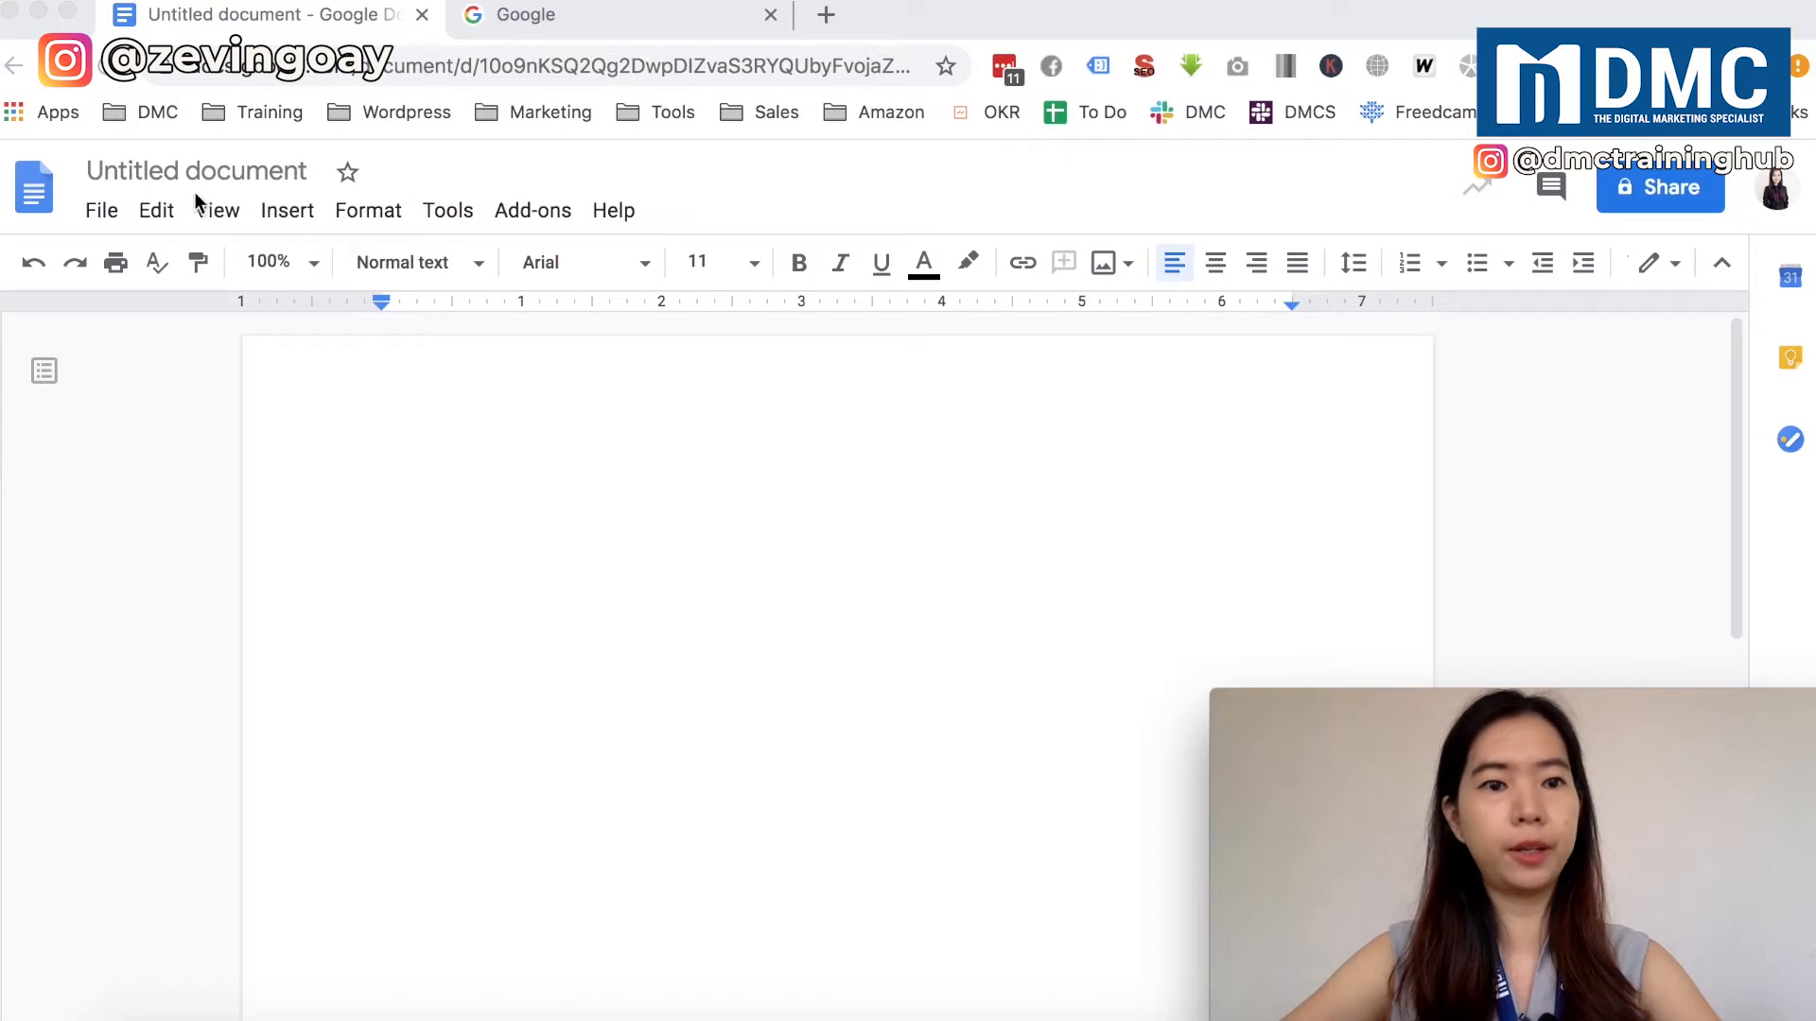
mouse_move(149, 484)
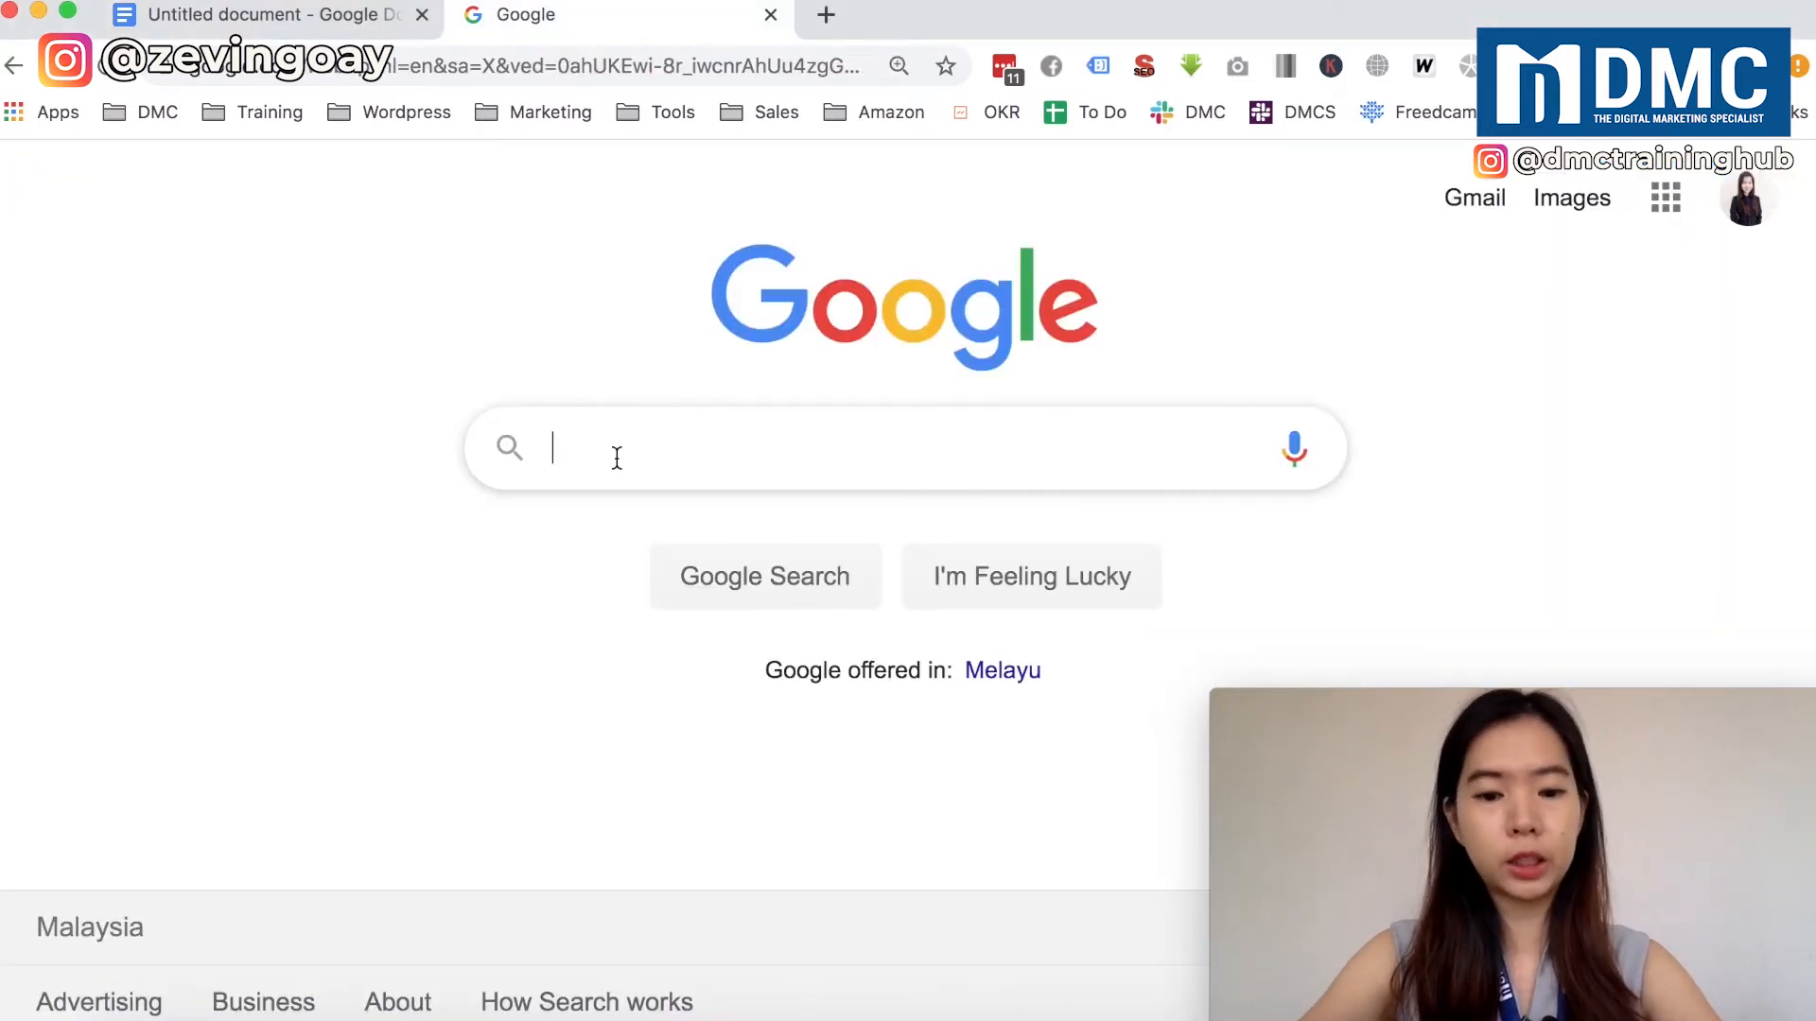
Search Google for 'google docs dark mode extension' and open its Chrome Web Store result.
text(google docs dark mode extension)
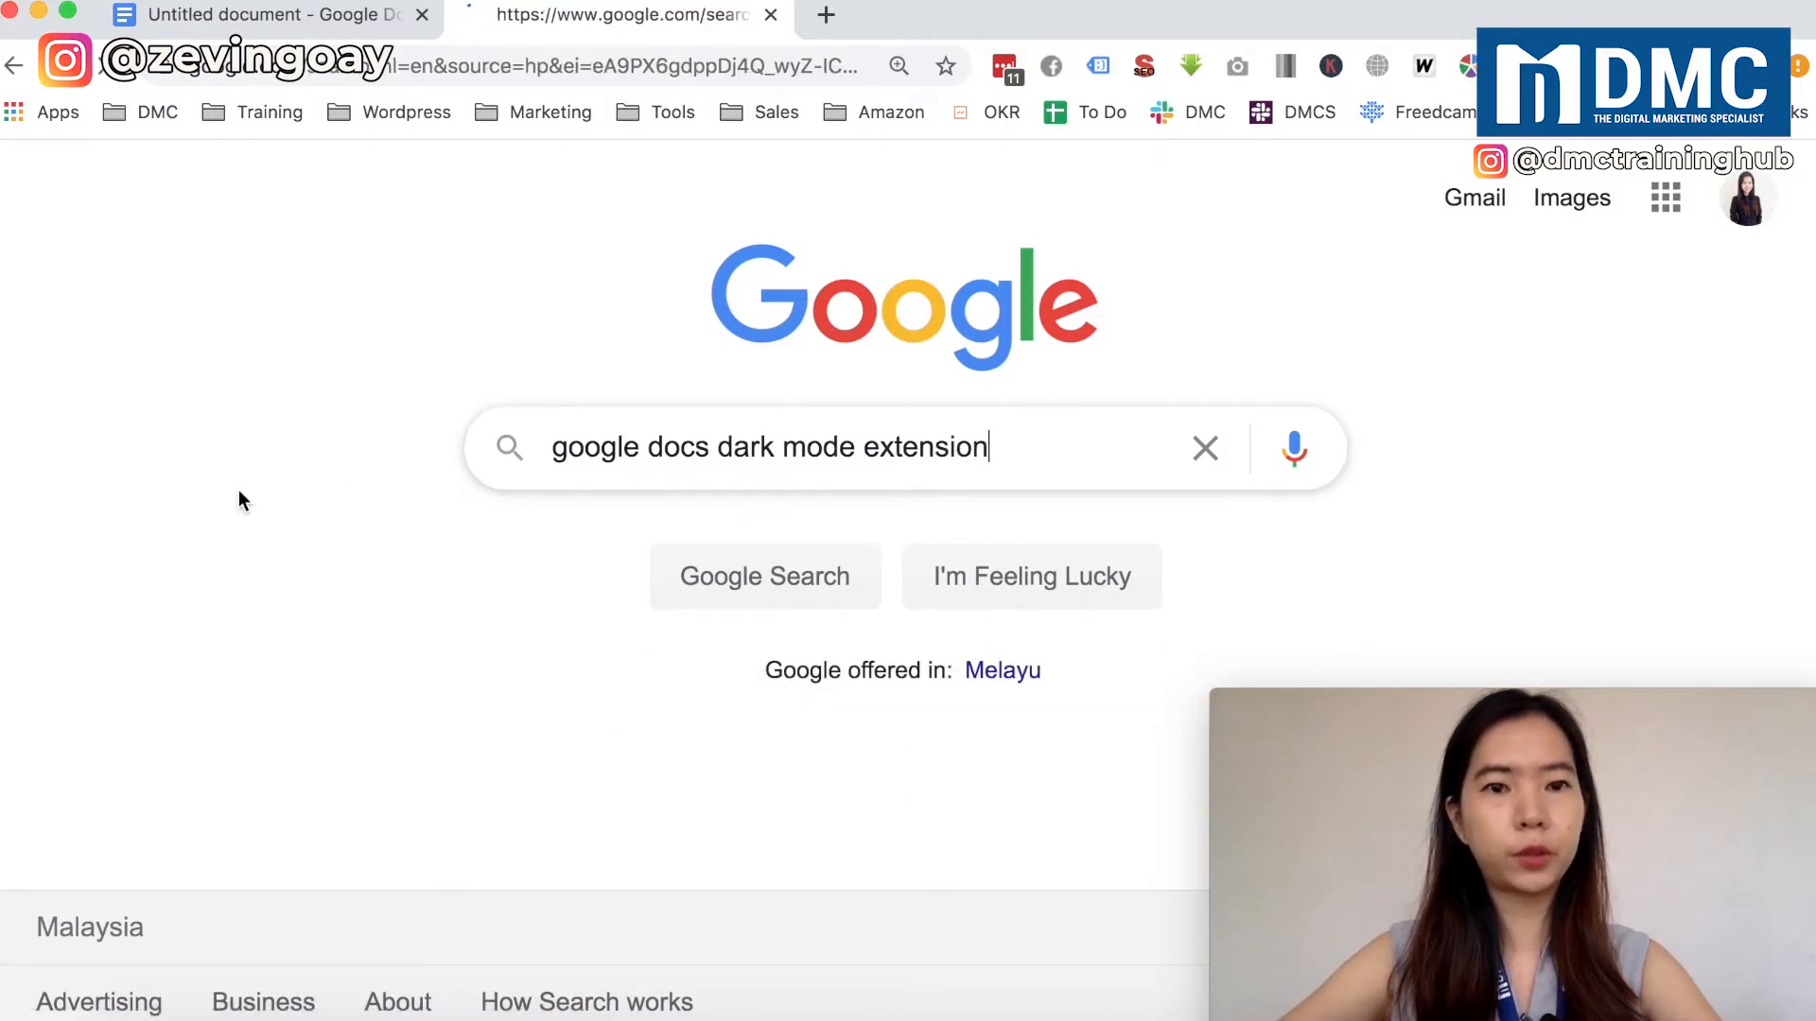
key(Enter)
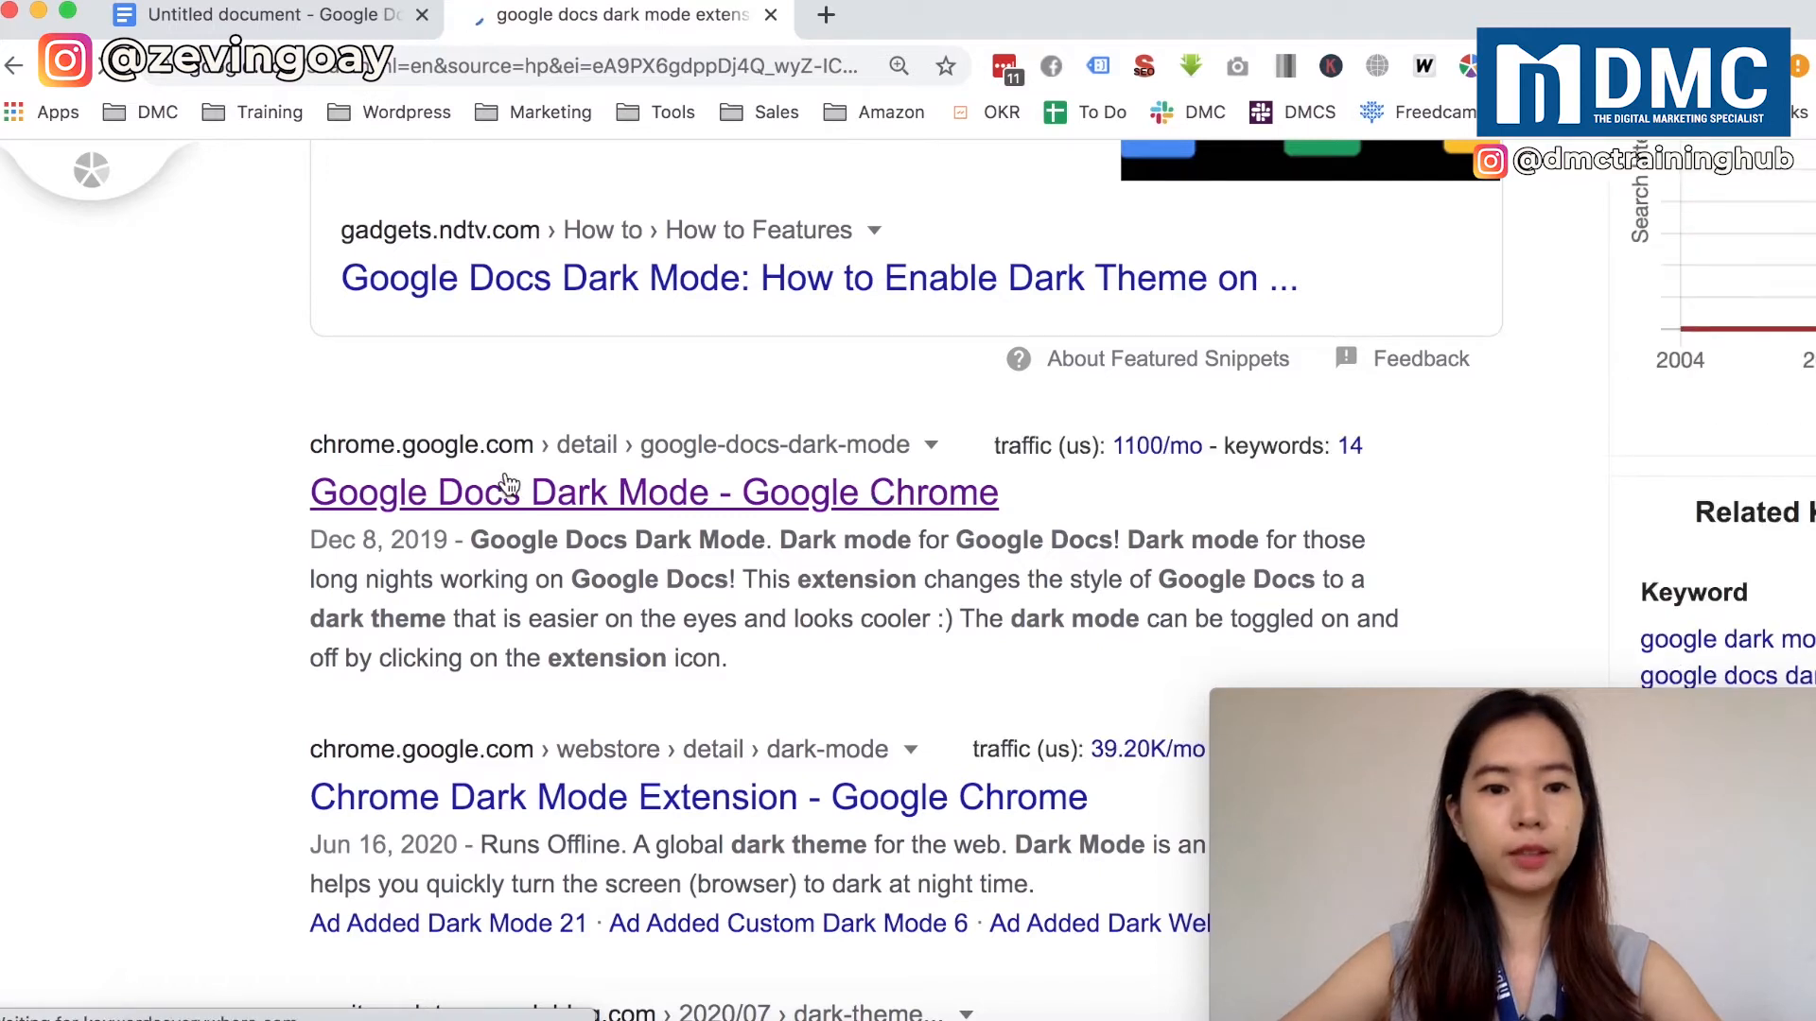
click(652, 492)
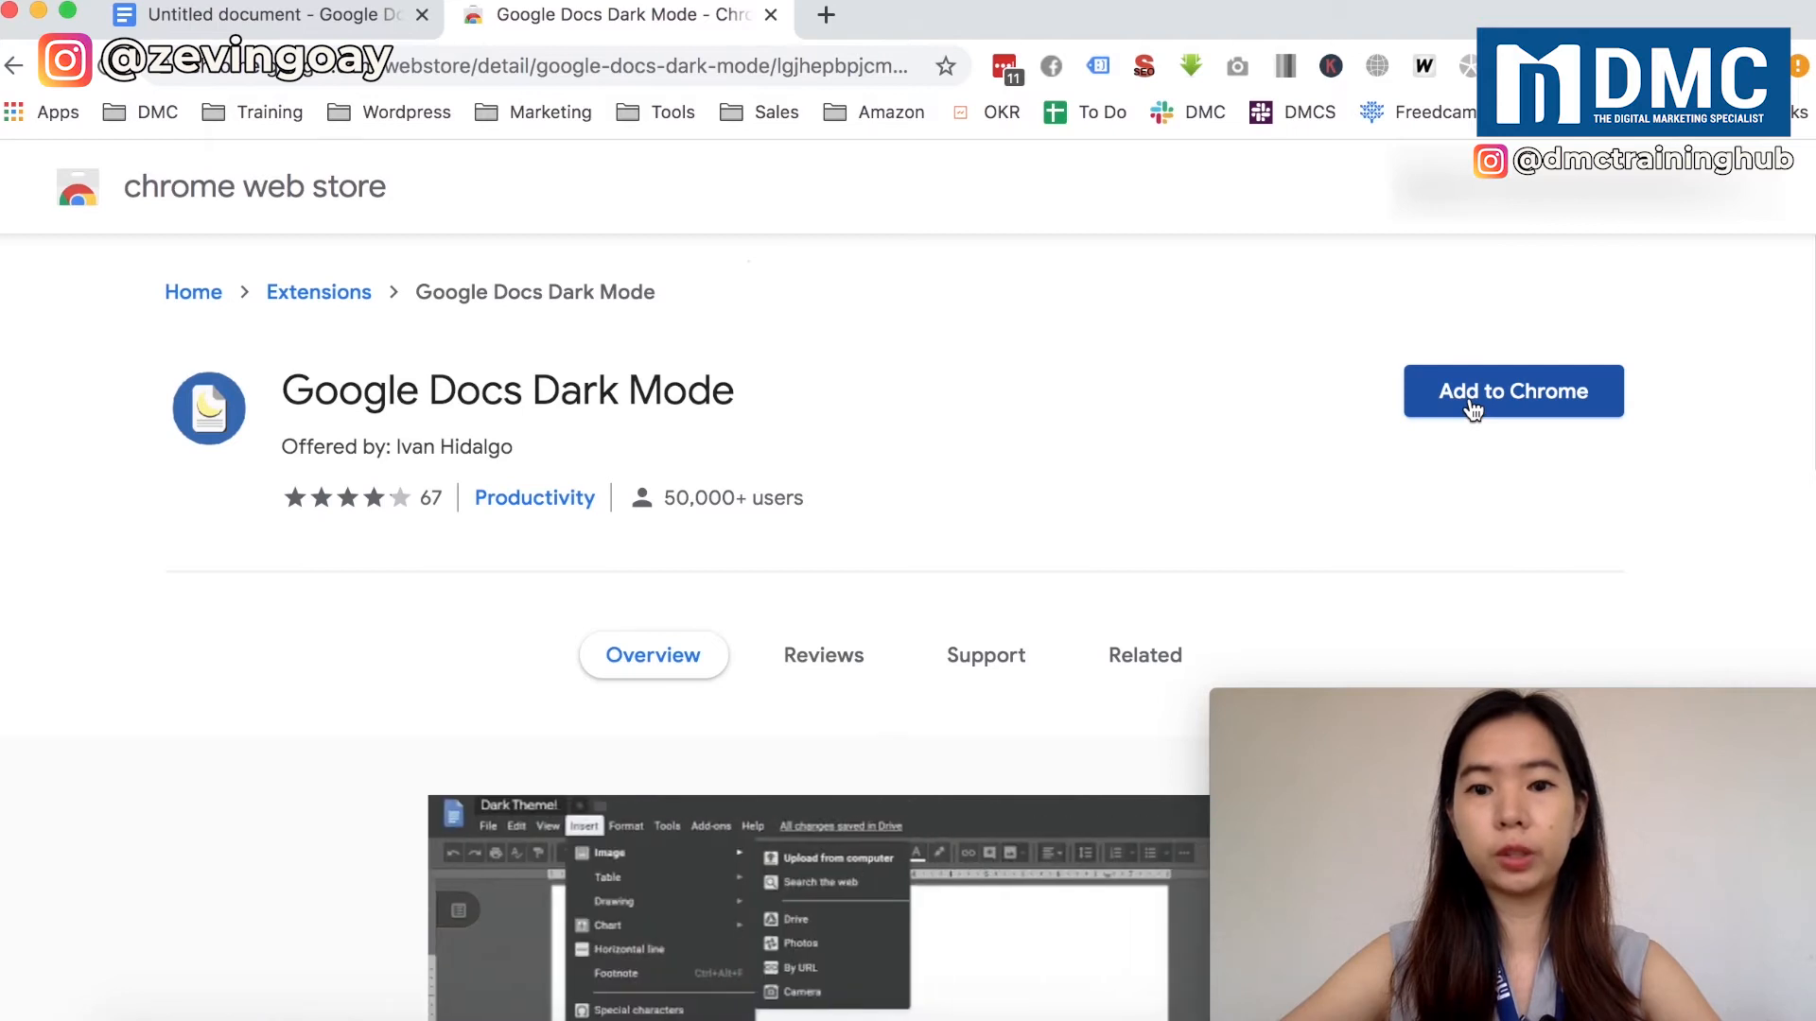
mouse_move(894, 660)
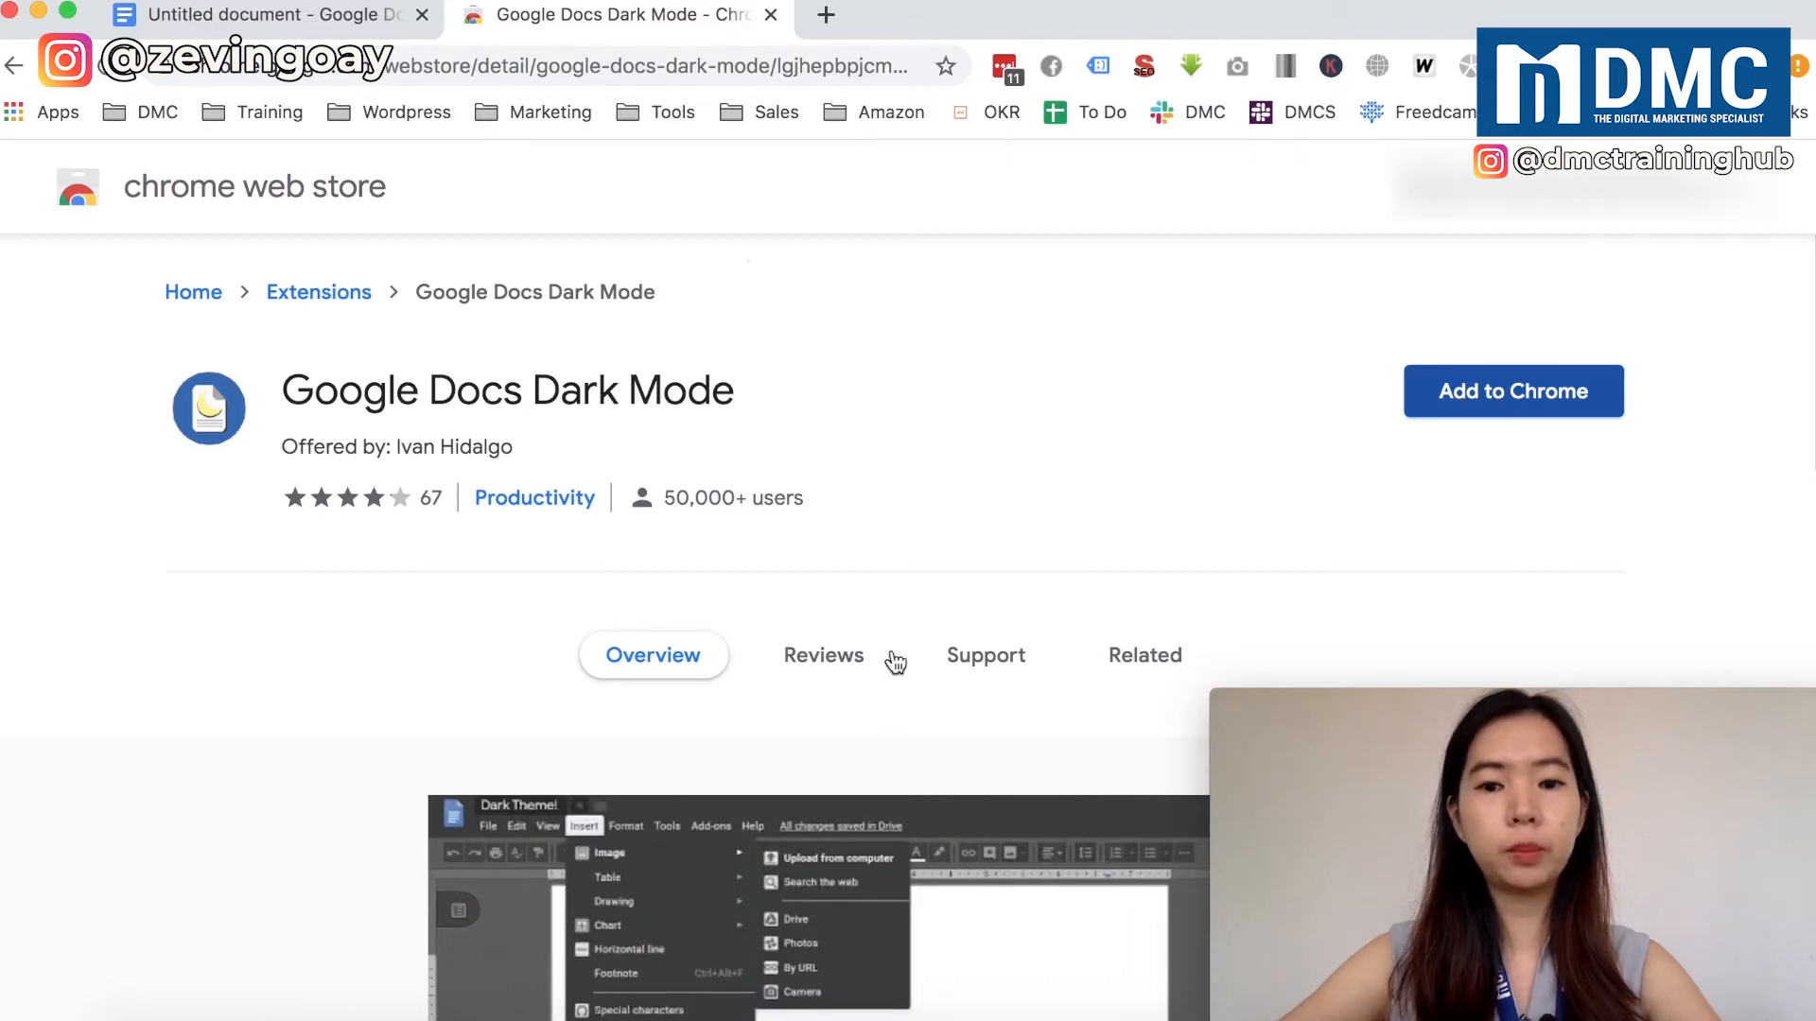
Add the Google Docs Dark Mode extension to Chrome and confirm the install.
scroll(down, 3)
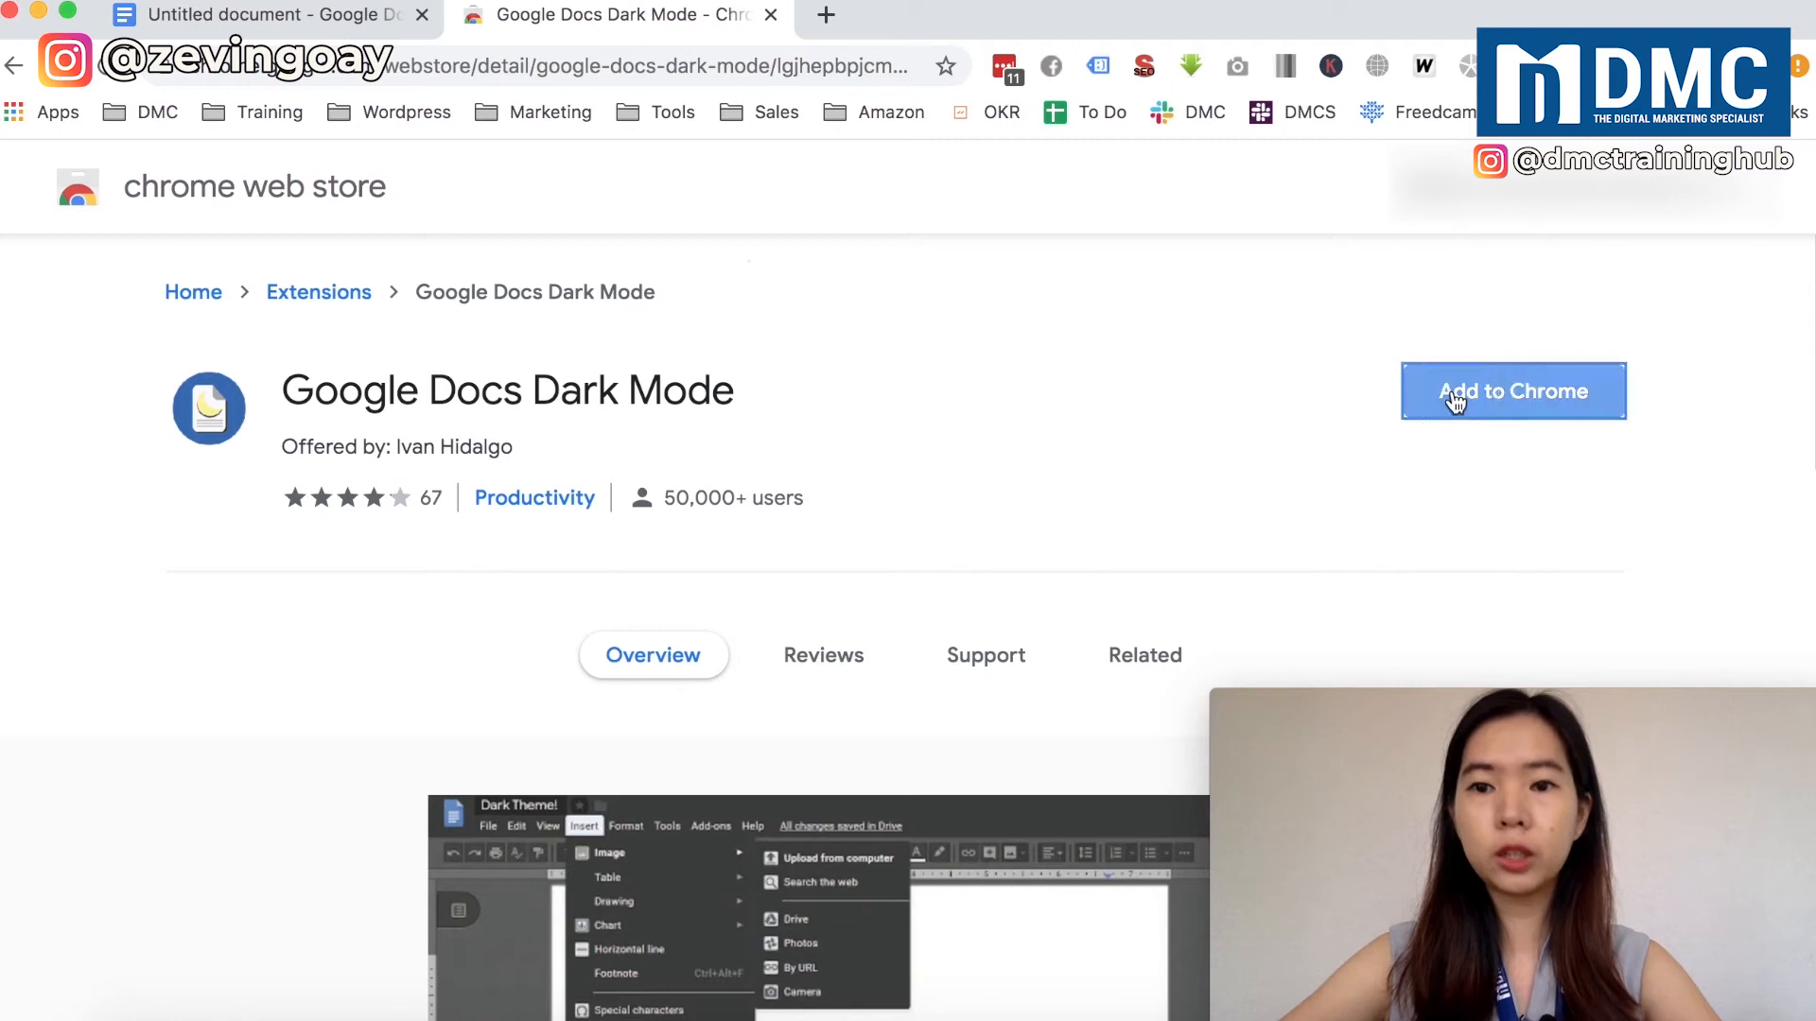
click(1513, 389)
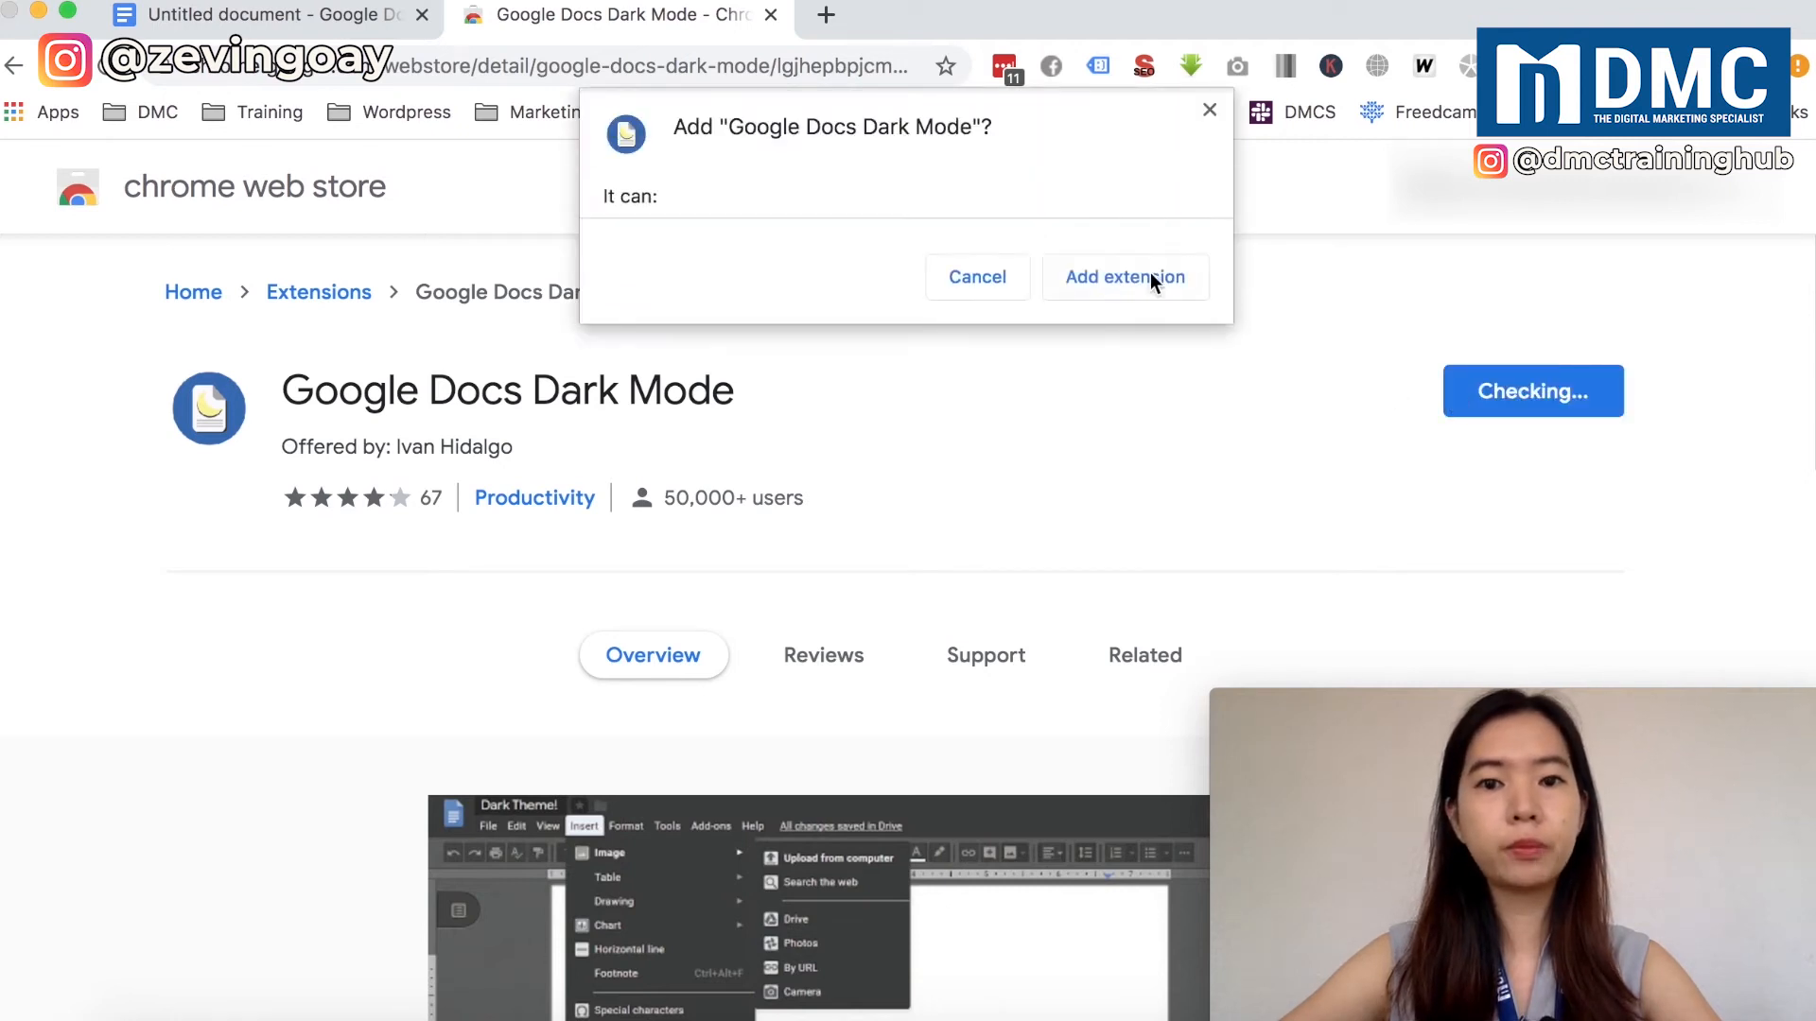
click(1123, 276)
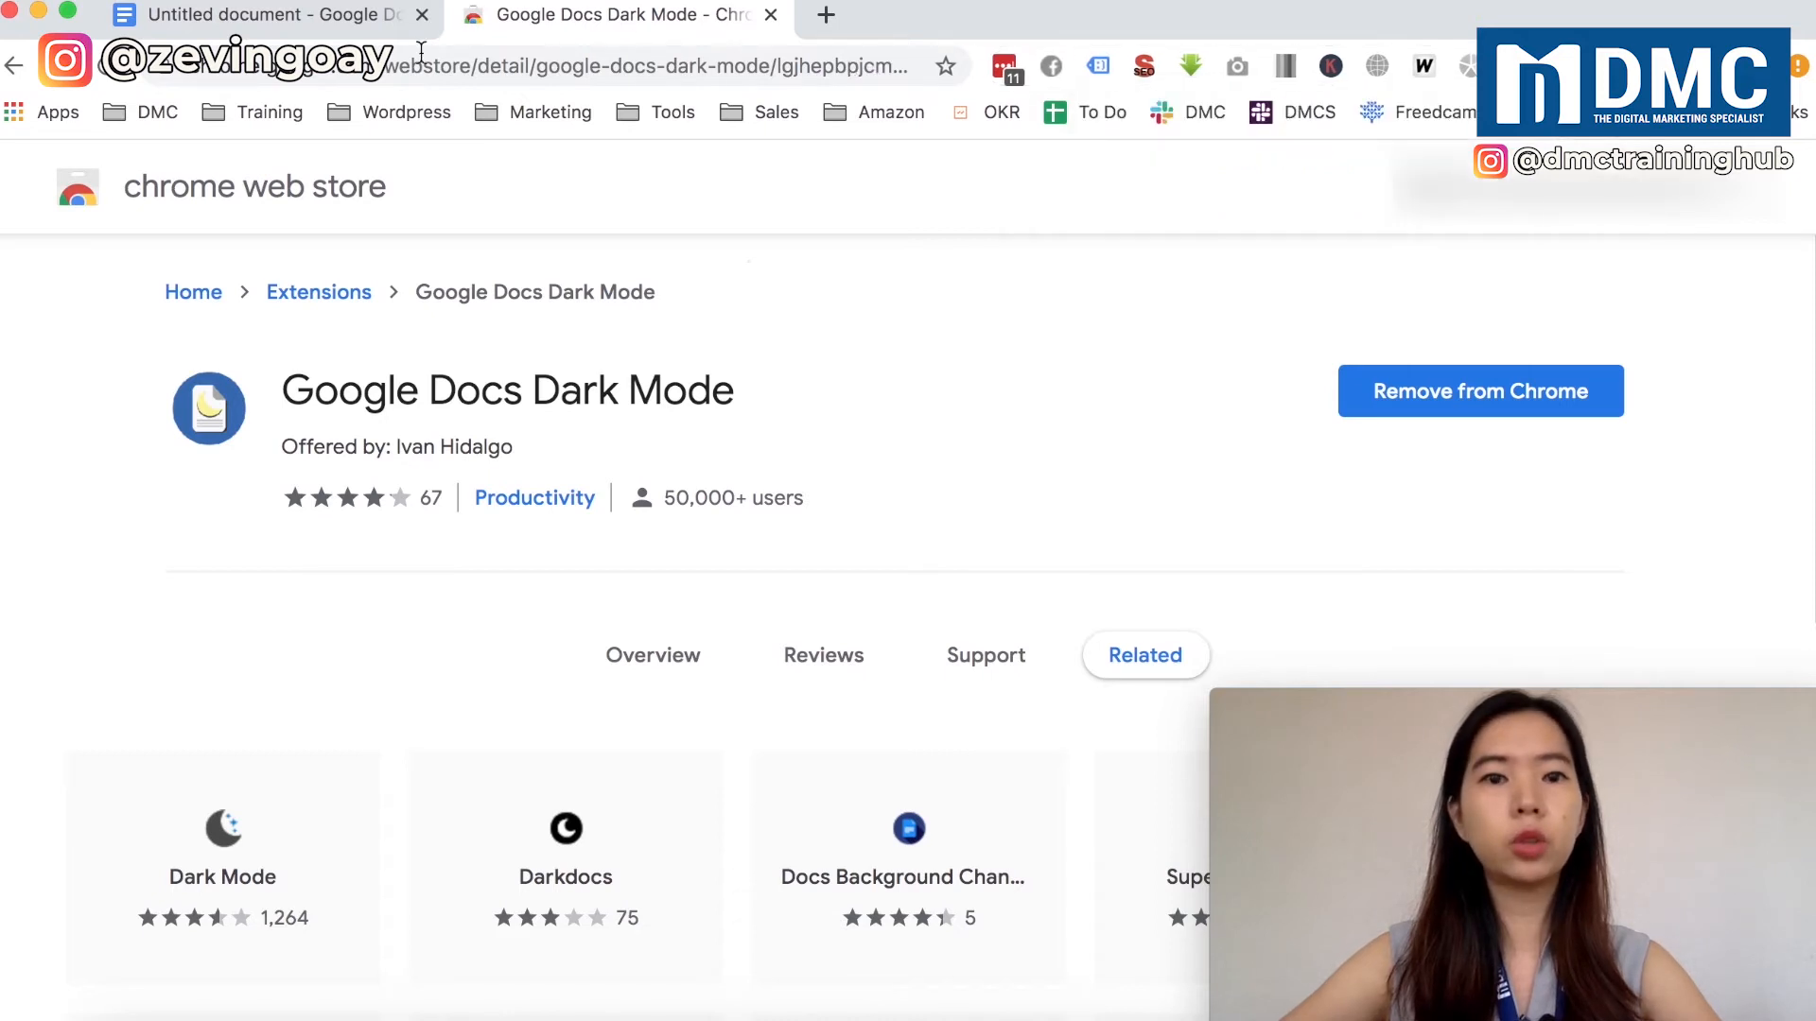
Duplicate the untitled document's tab so a second copy opens with the dark interface.
click(266, 13)
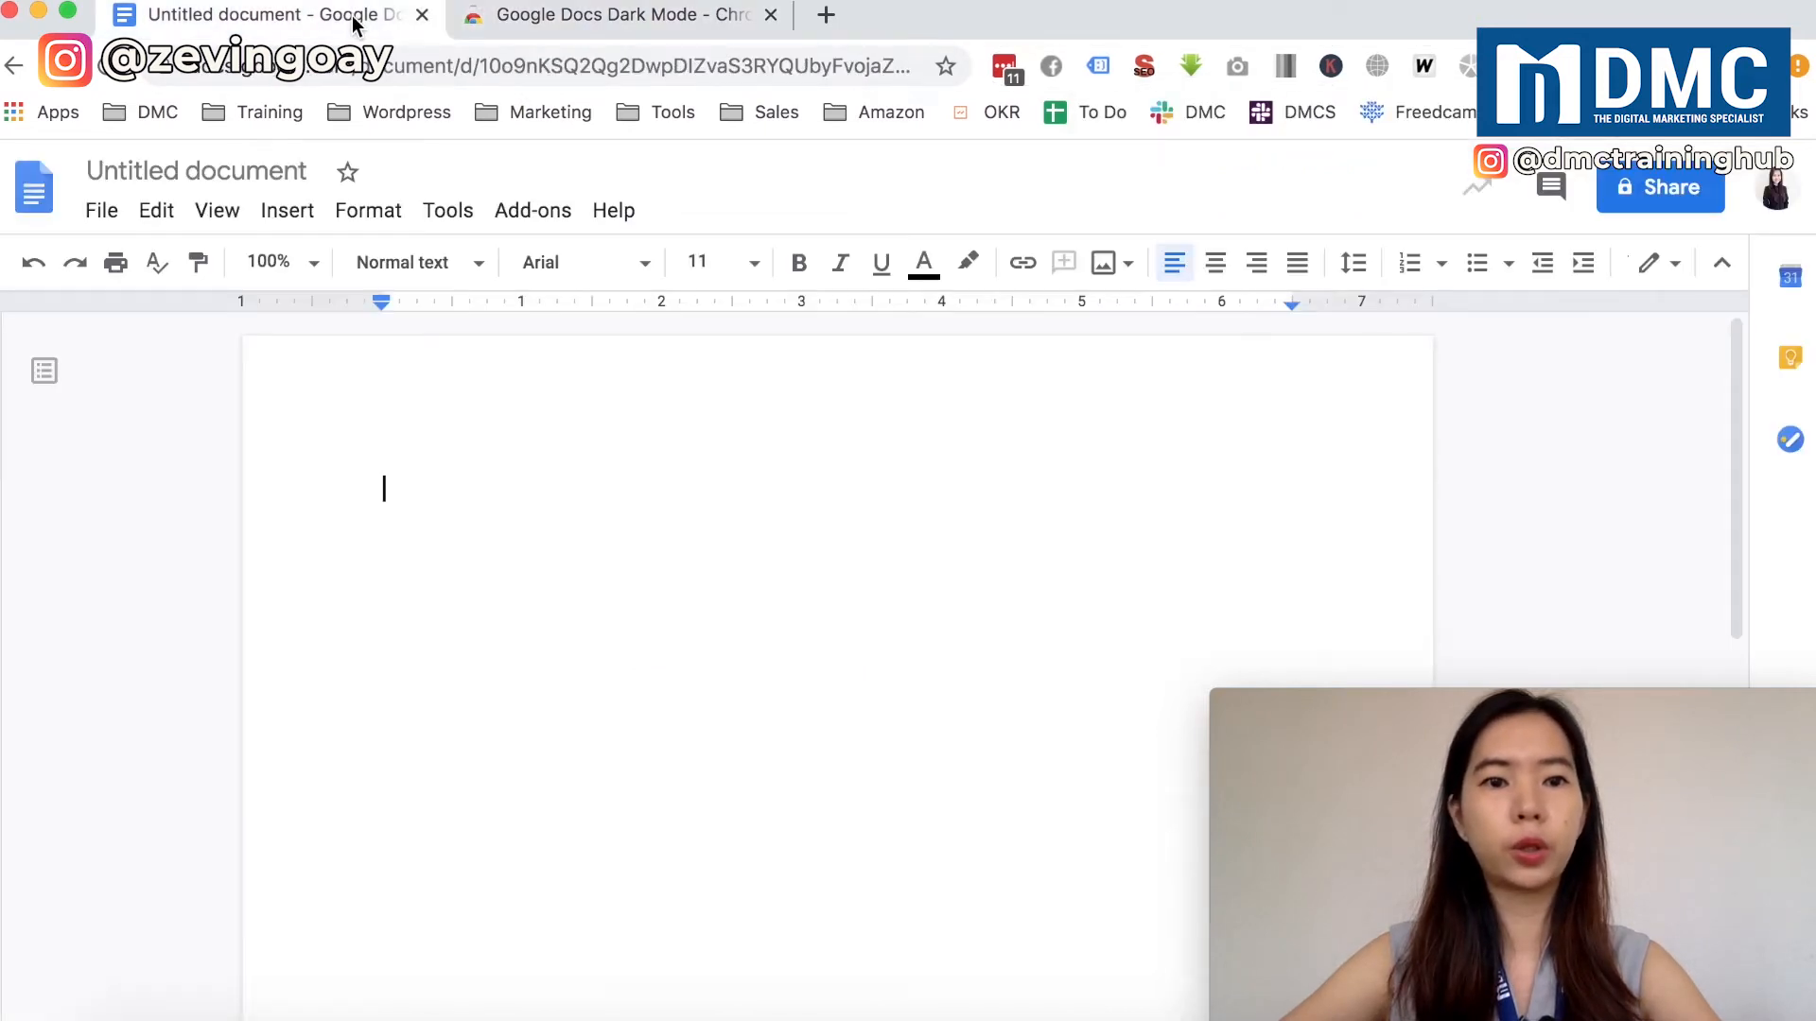
right_click(267, 15)
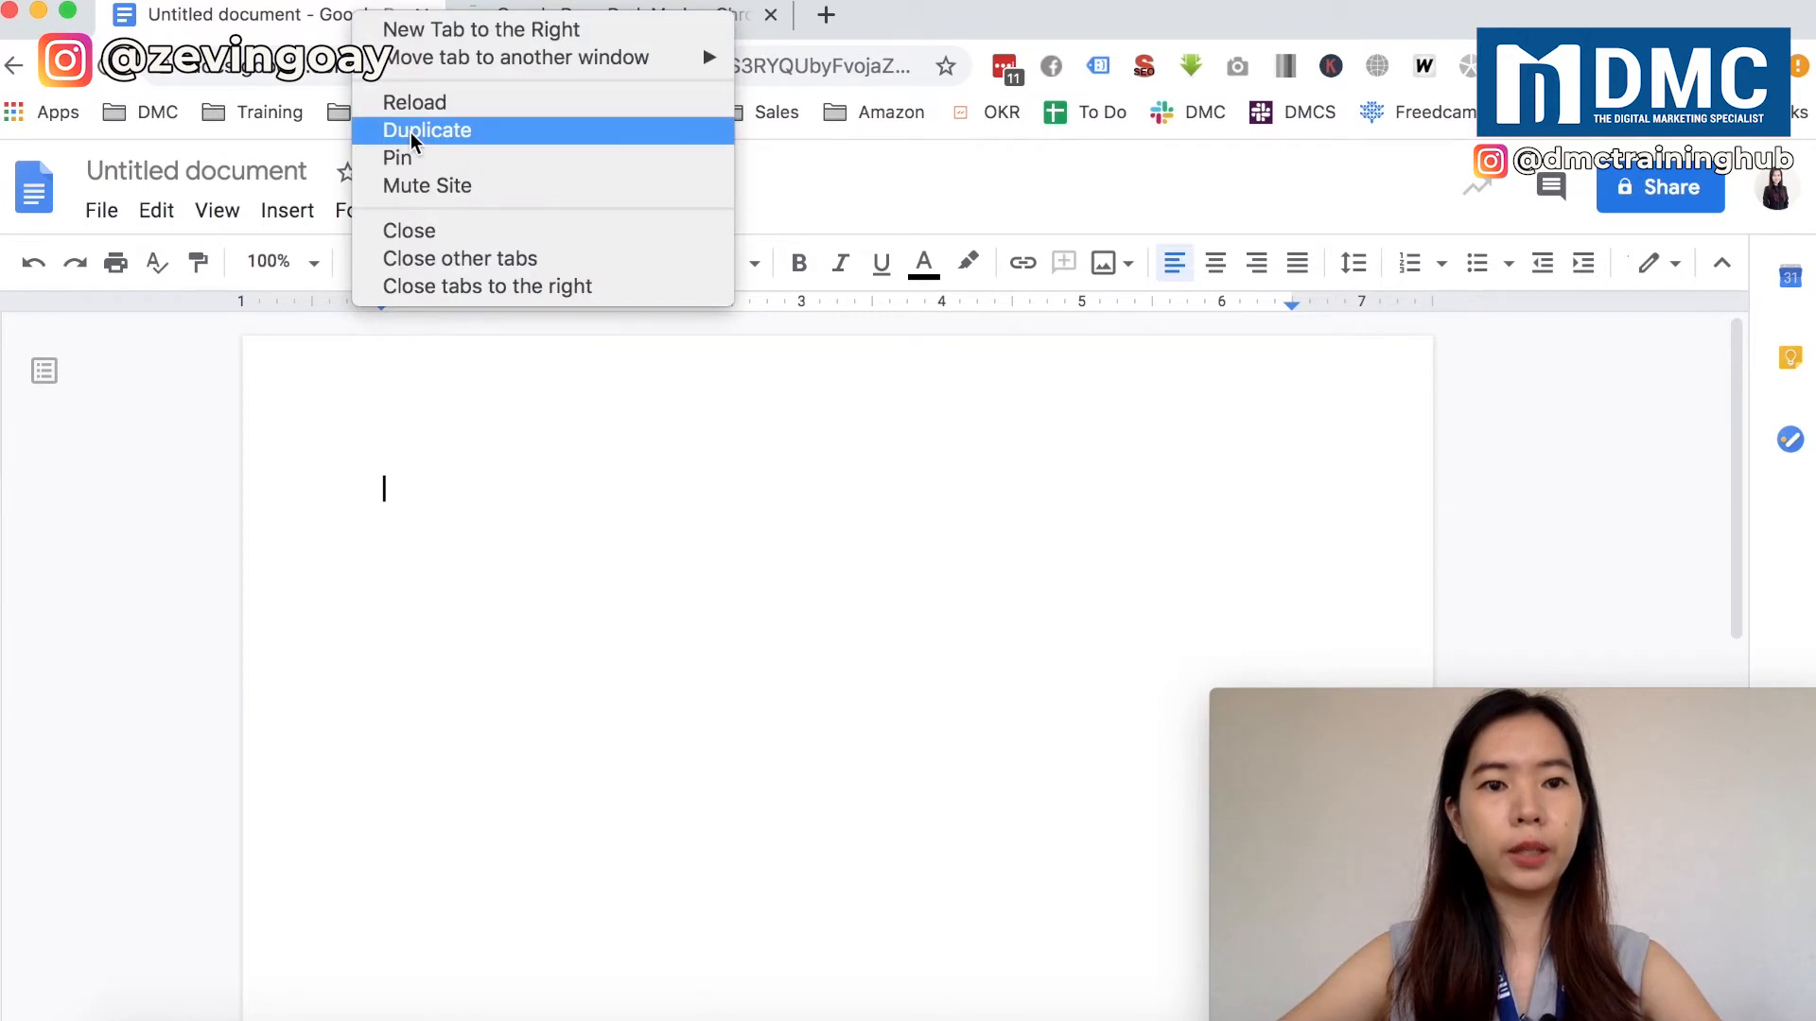
click(427, 131)
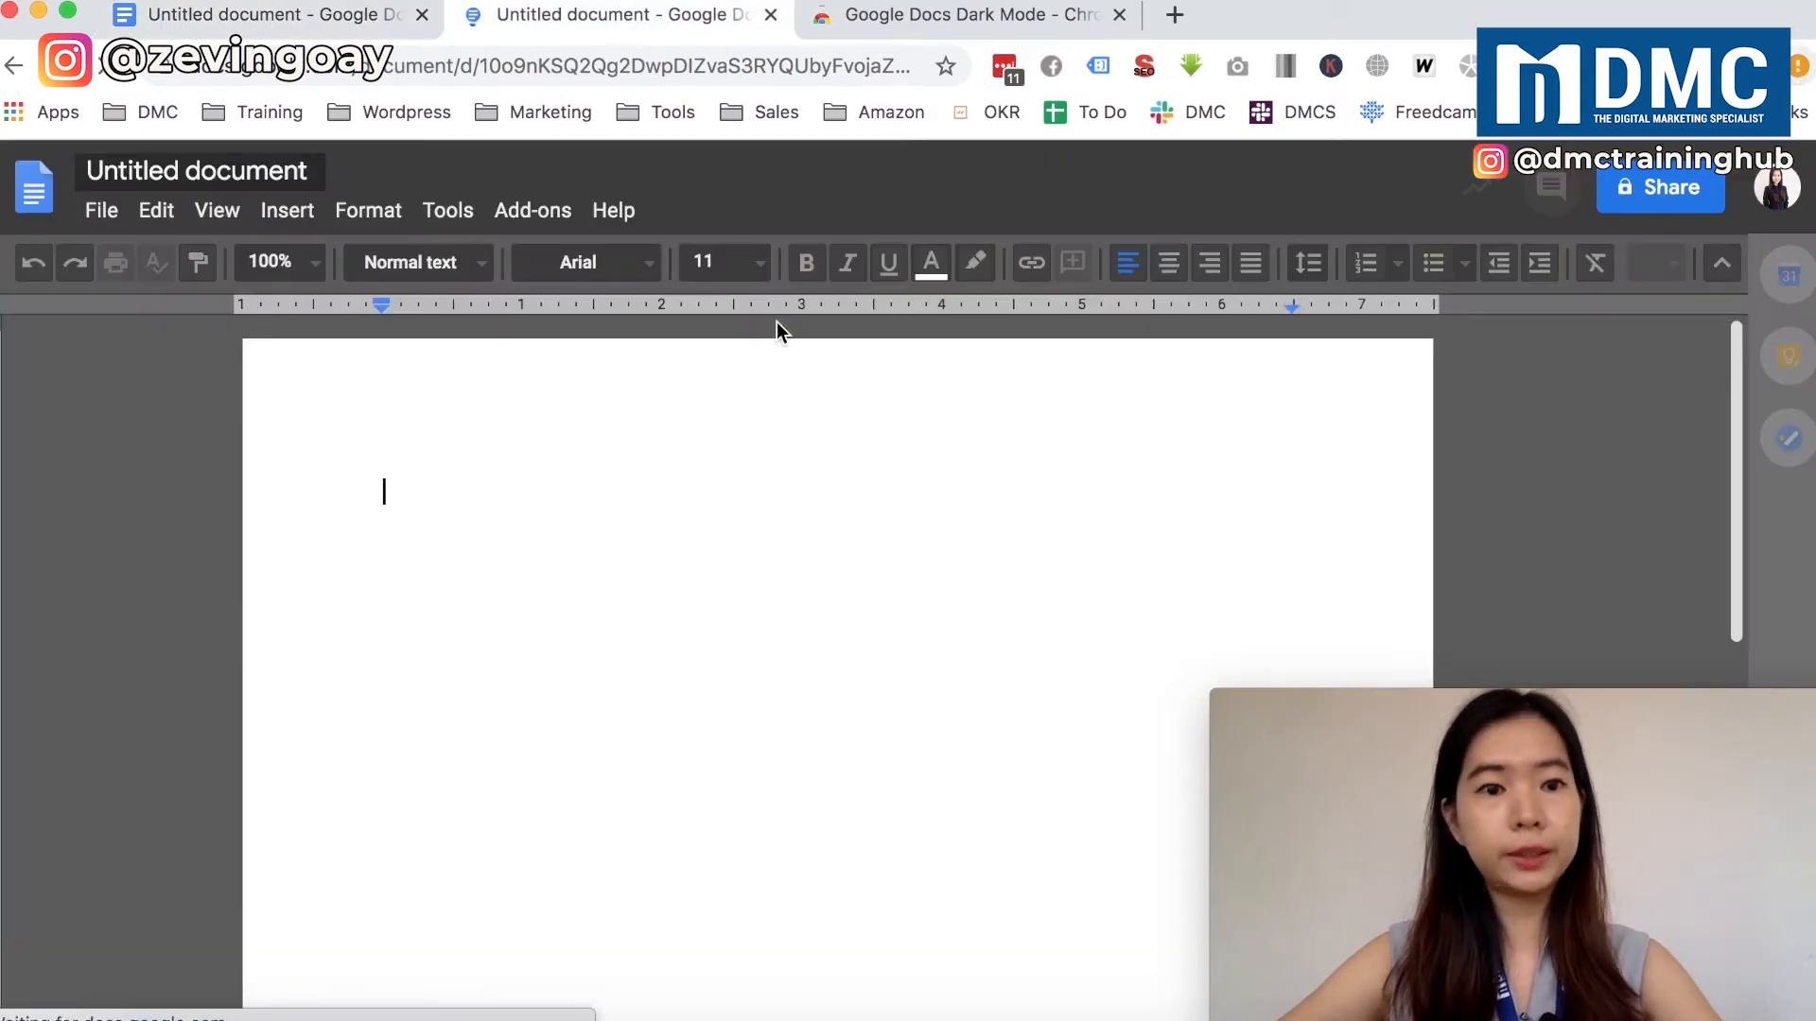
mouse_move(228, 603)
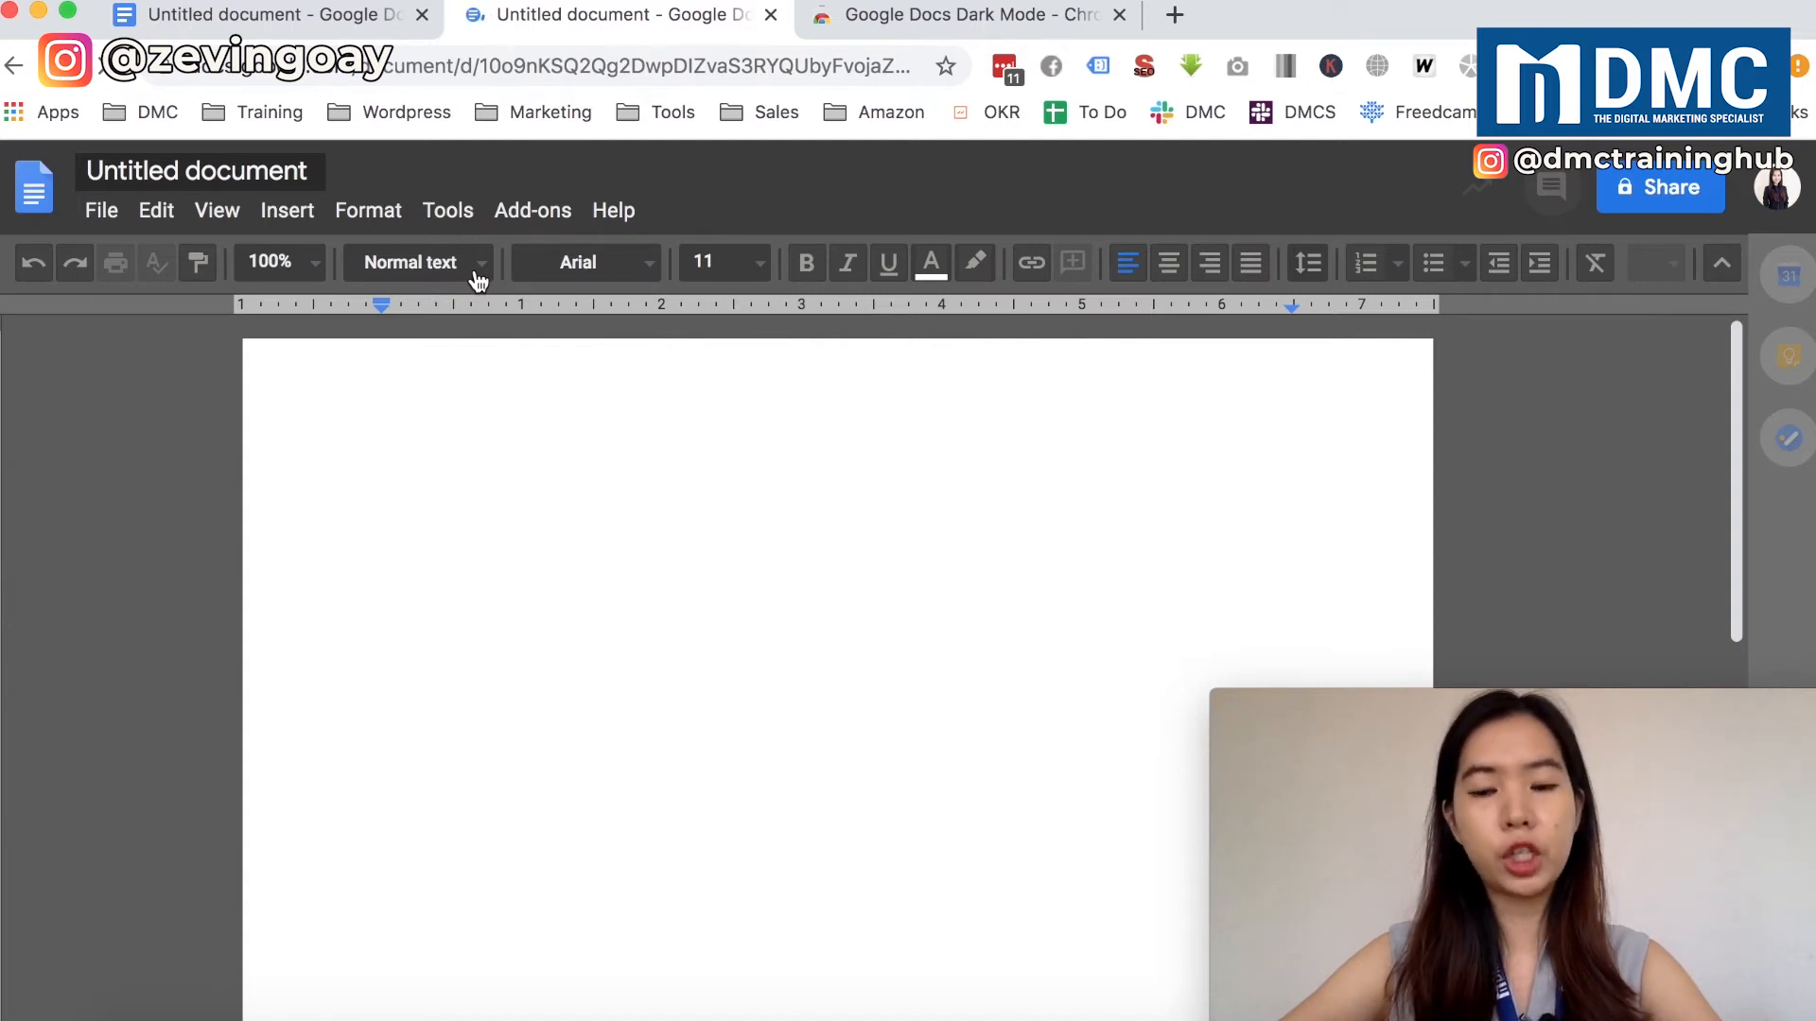
click(416, 261)
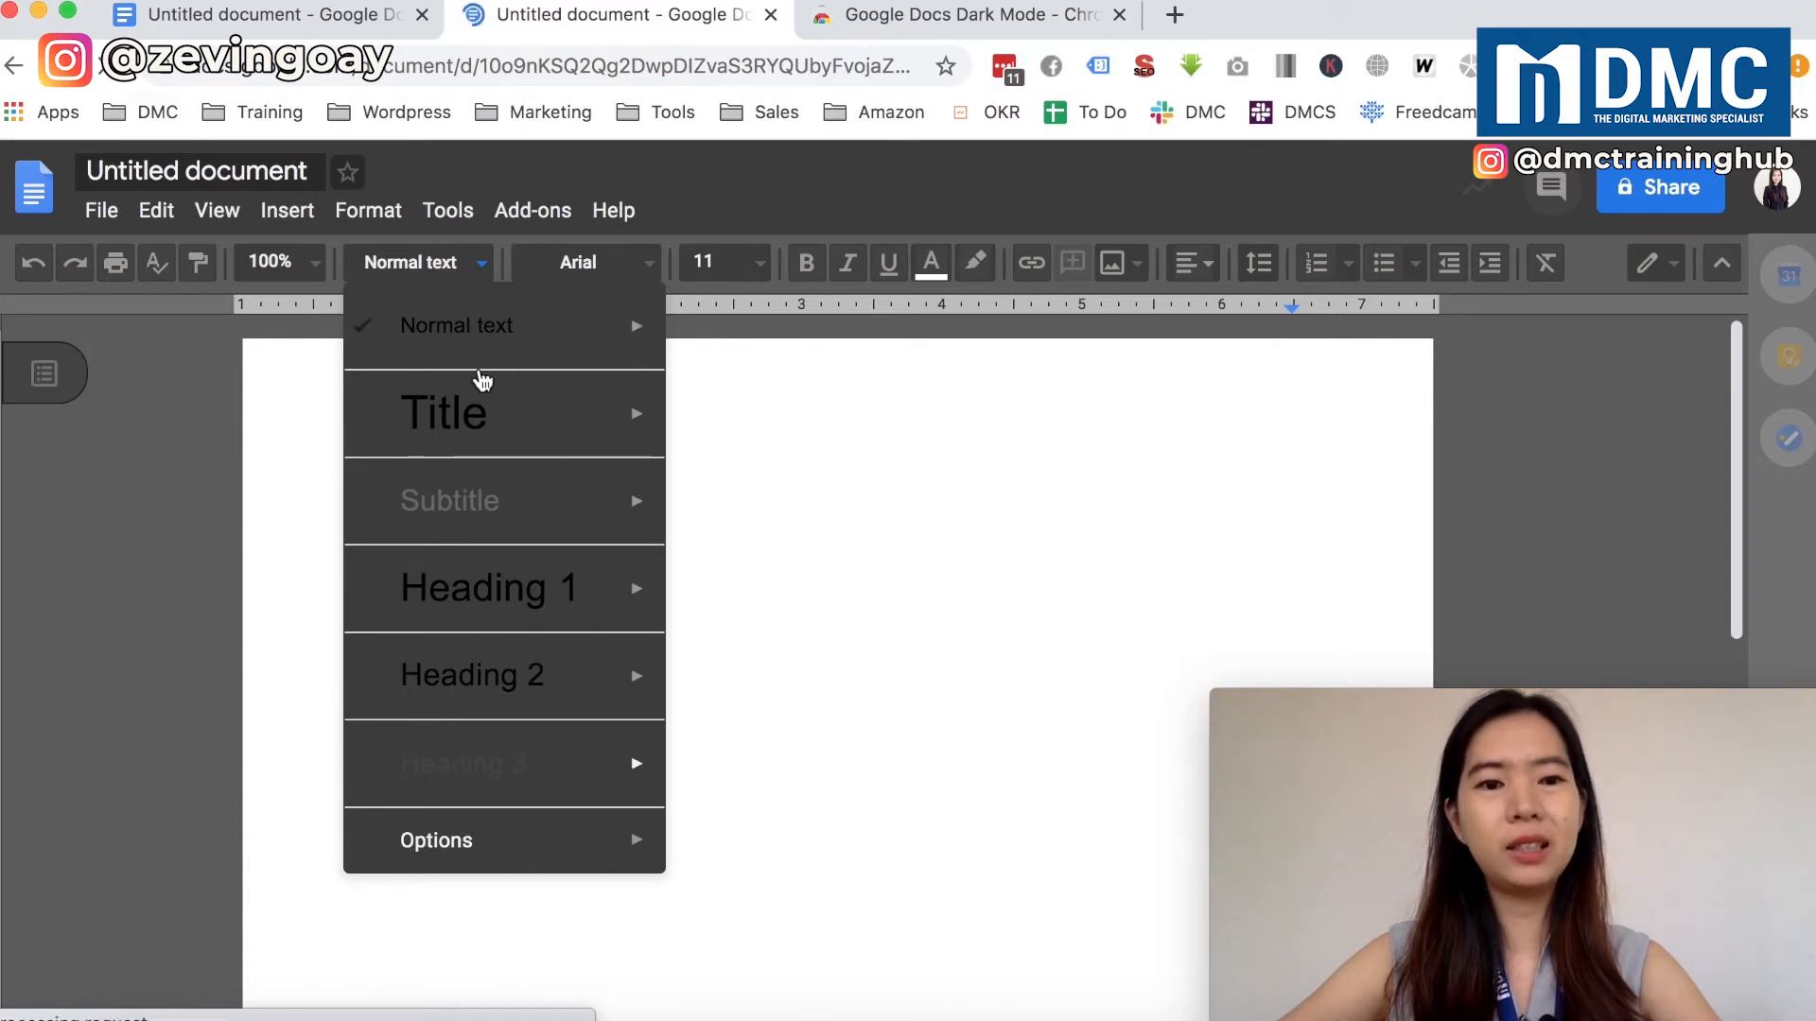
mouse_move(647, 270)
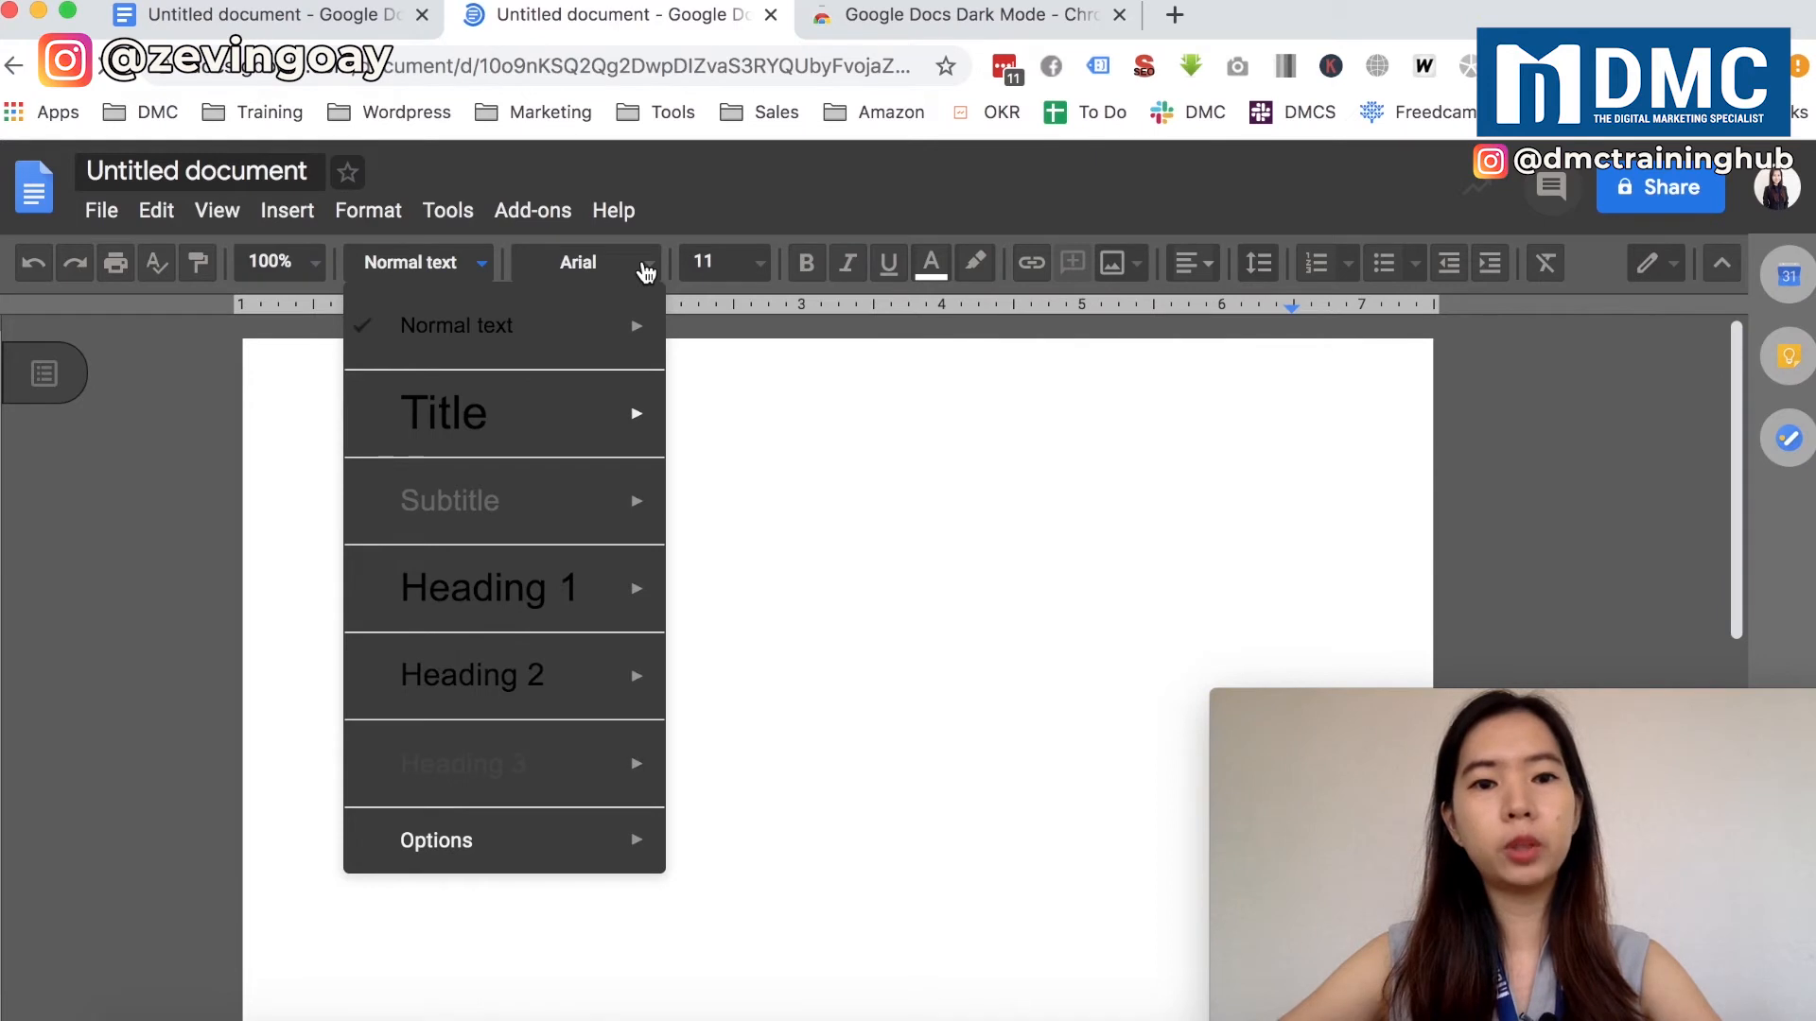
click(579, 261)
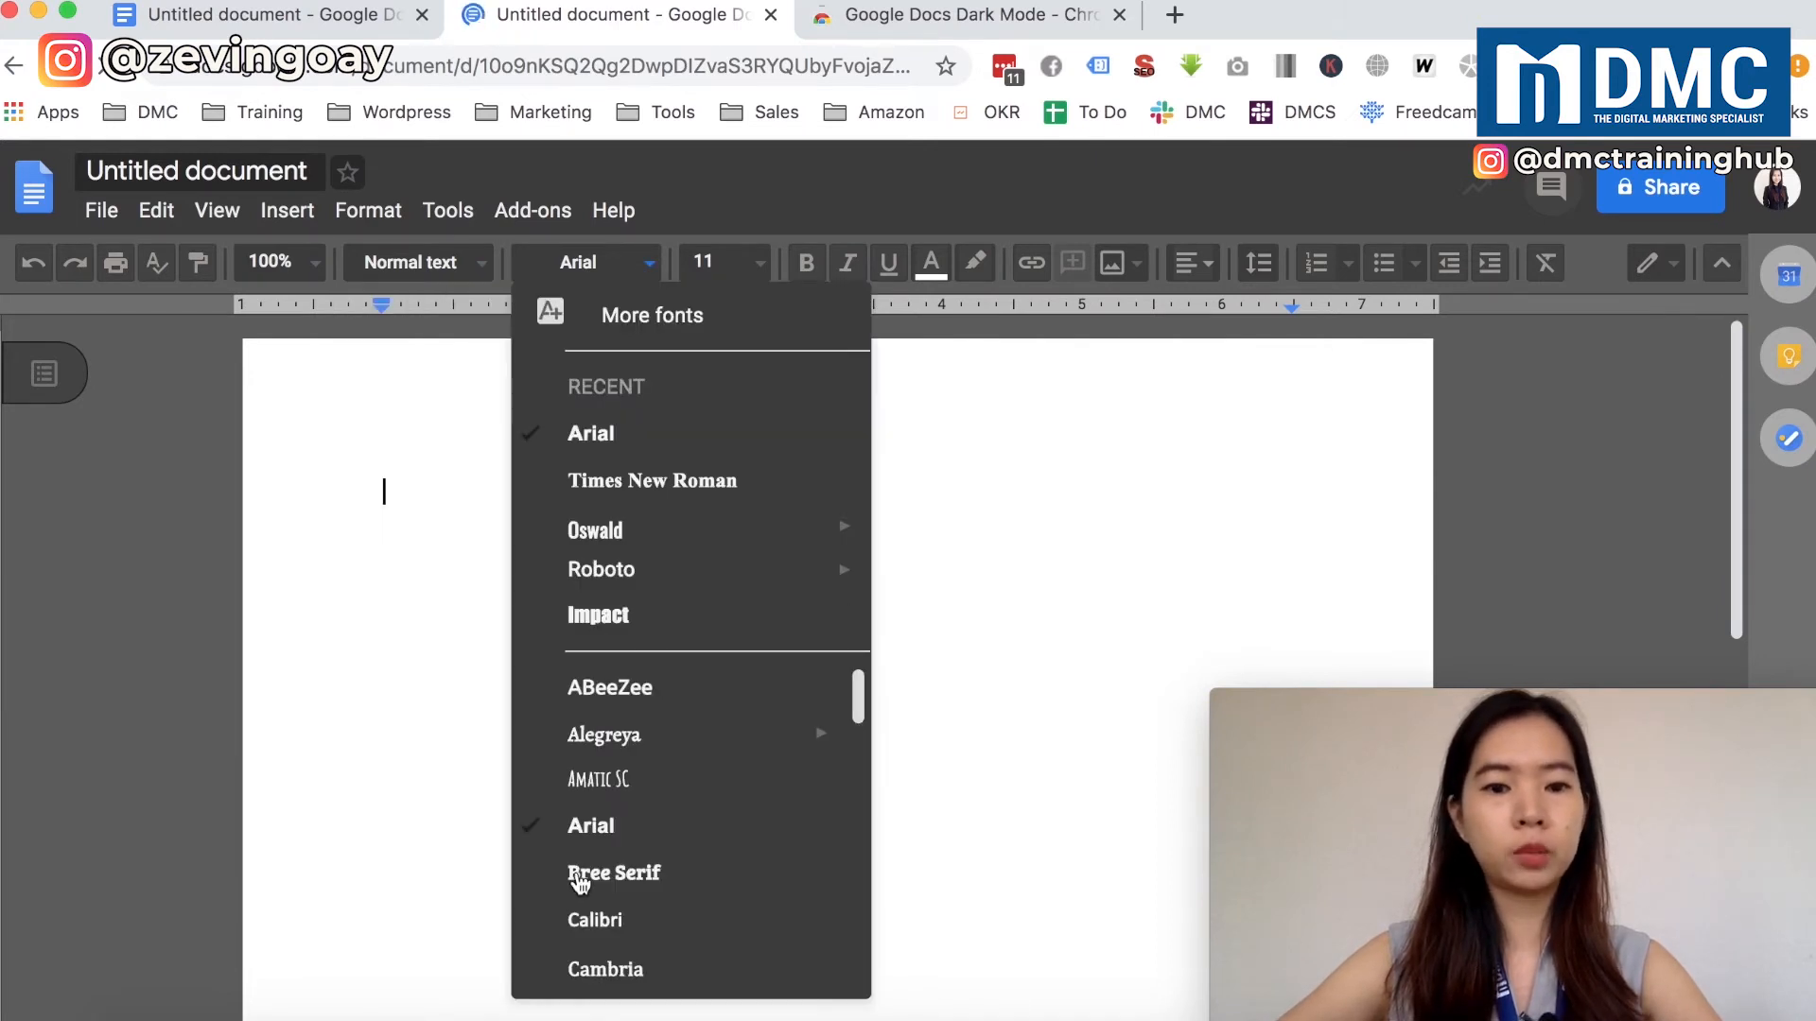
scroll(down, 3)
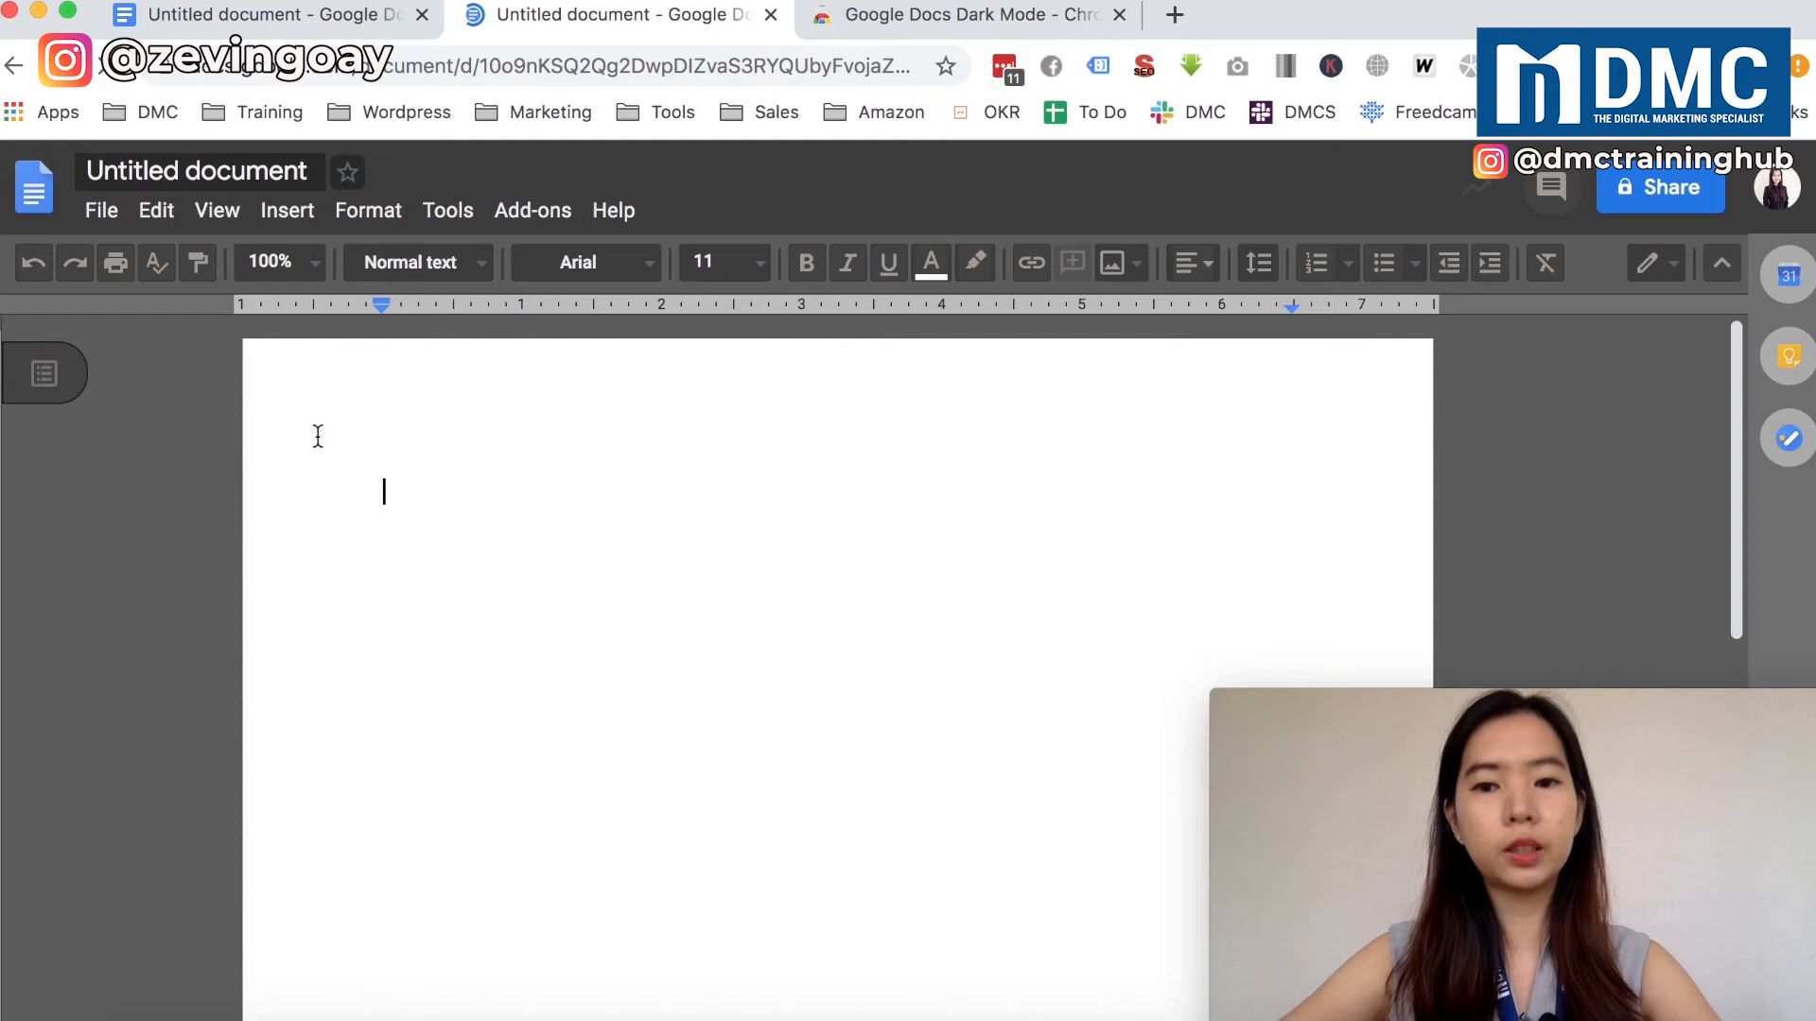
mouse_move(586, 580)
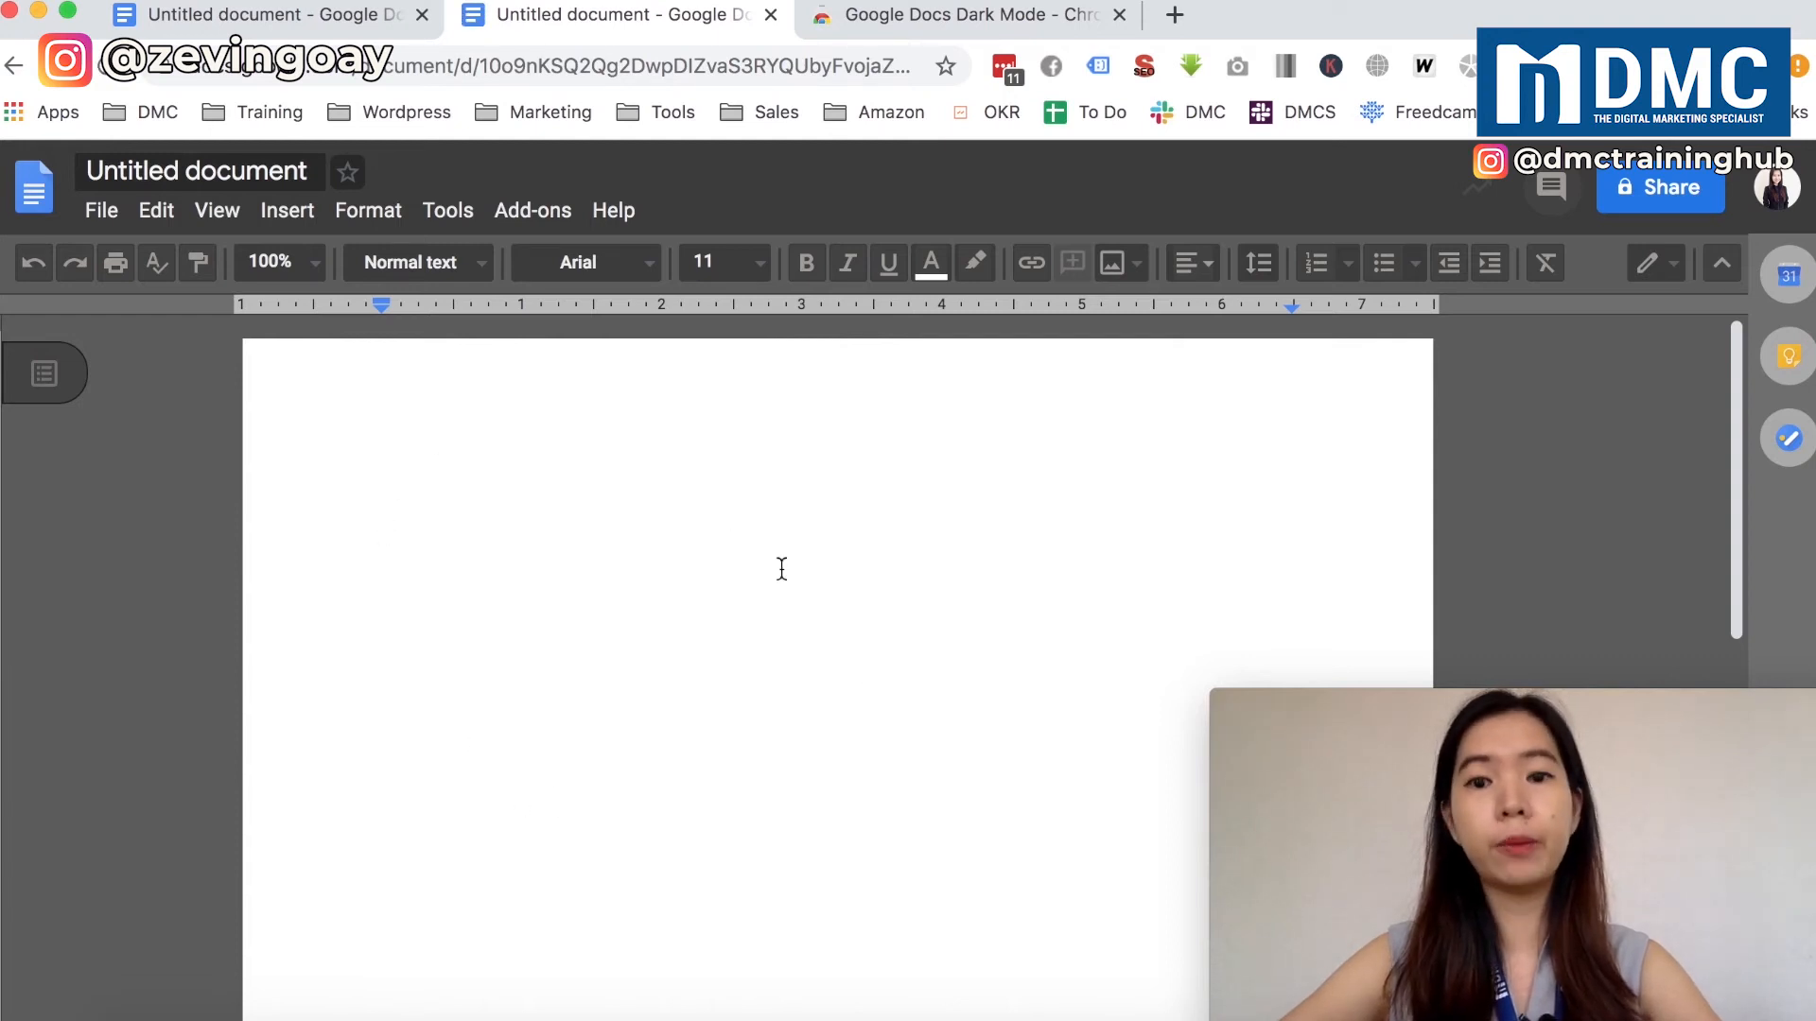
click(384, 492)
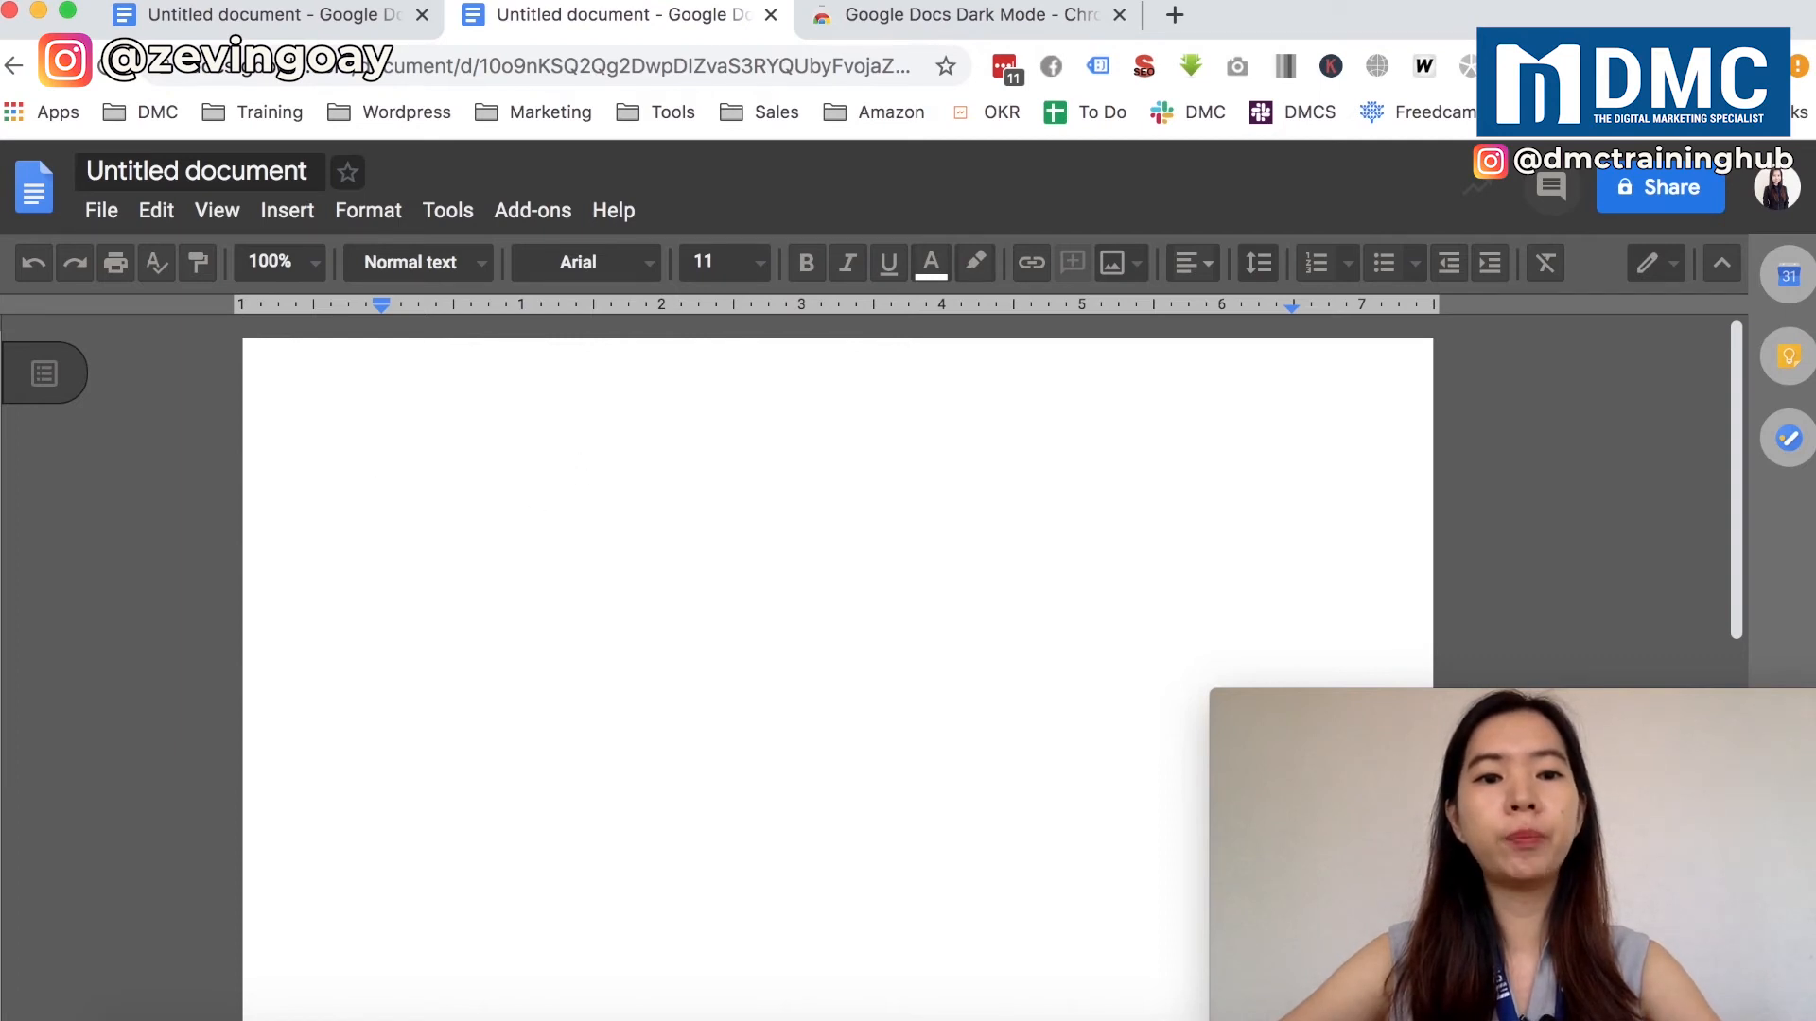
text(asdasdffada)
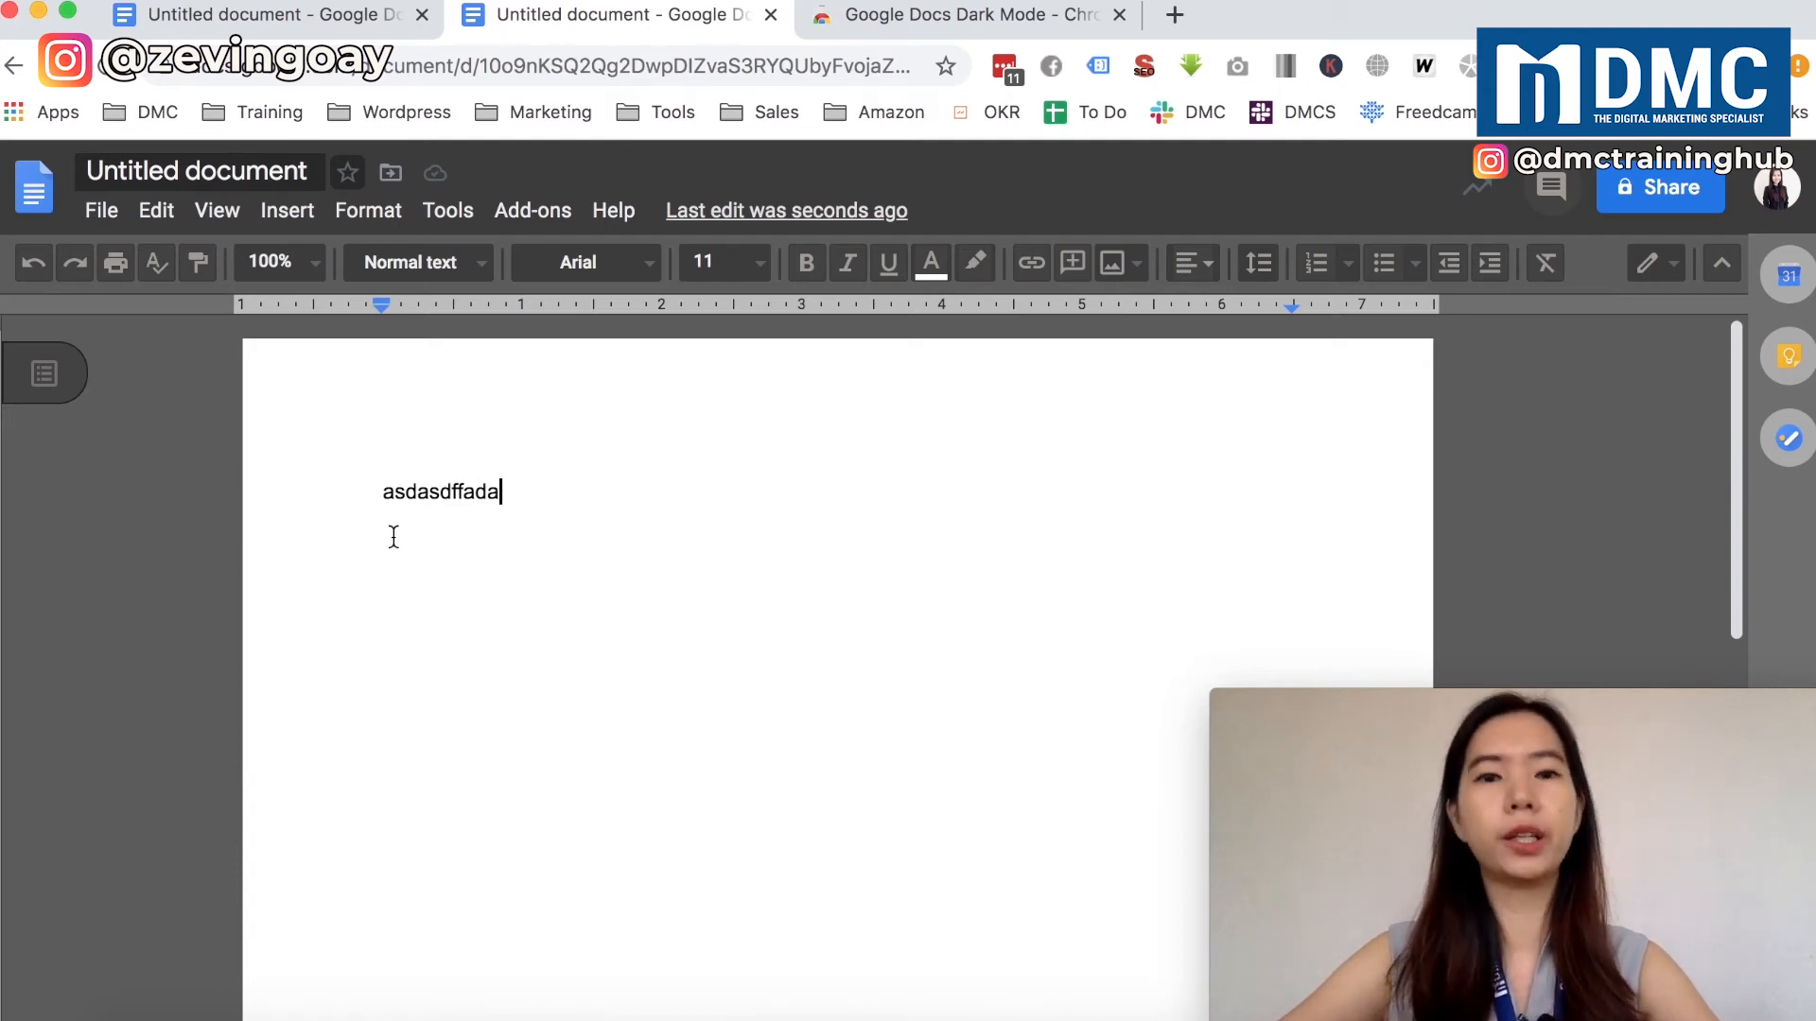
double_click(442, 491)
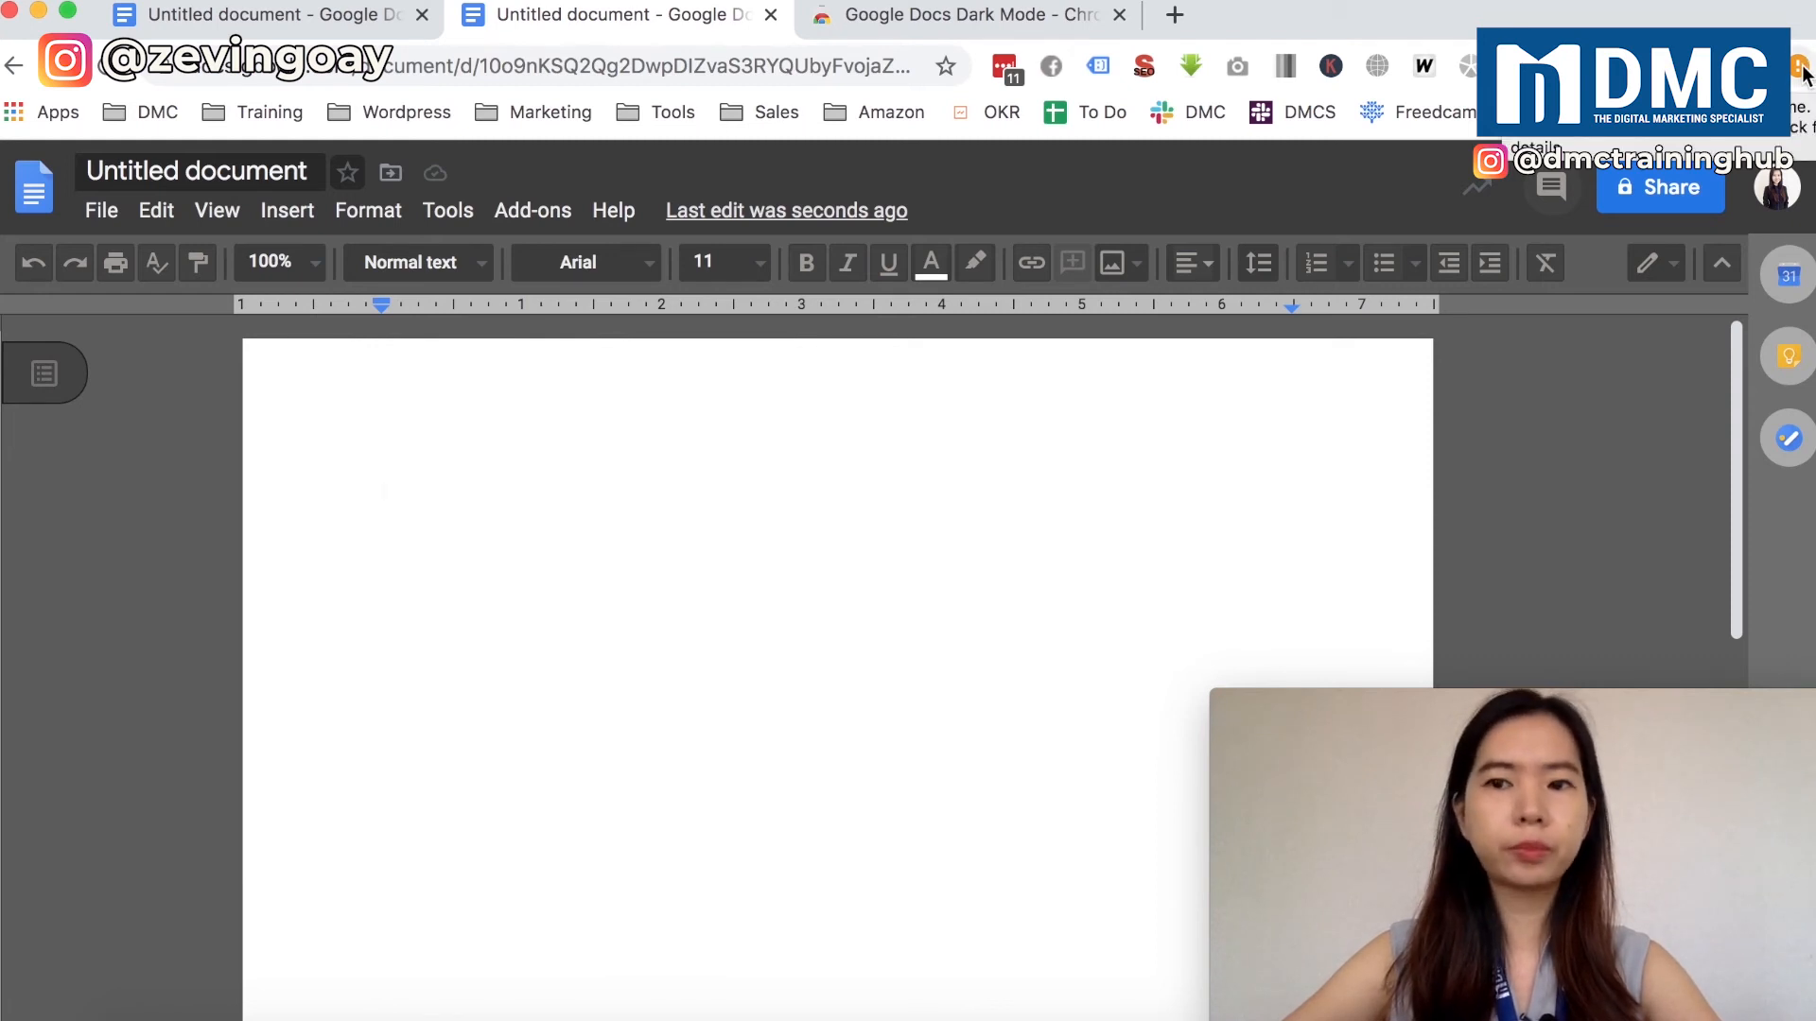
Remove the Google Docs Dark Mode extension from Chrome via the Extensions menu and confirm.
click(1799, 66)
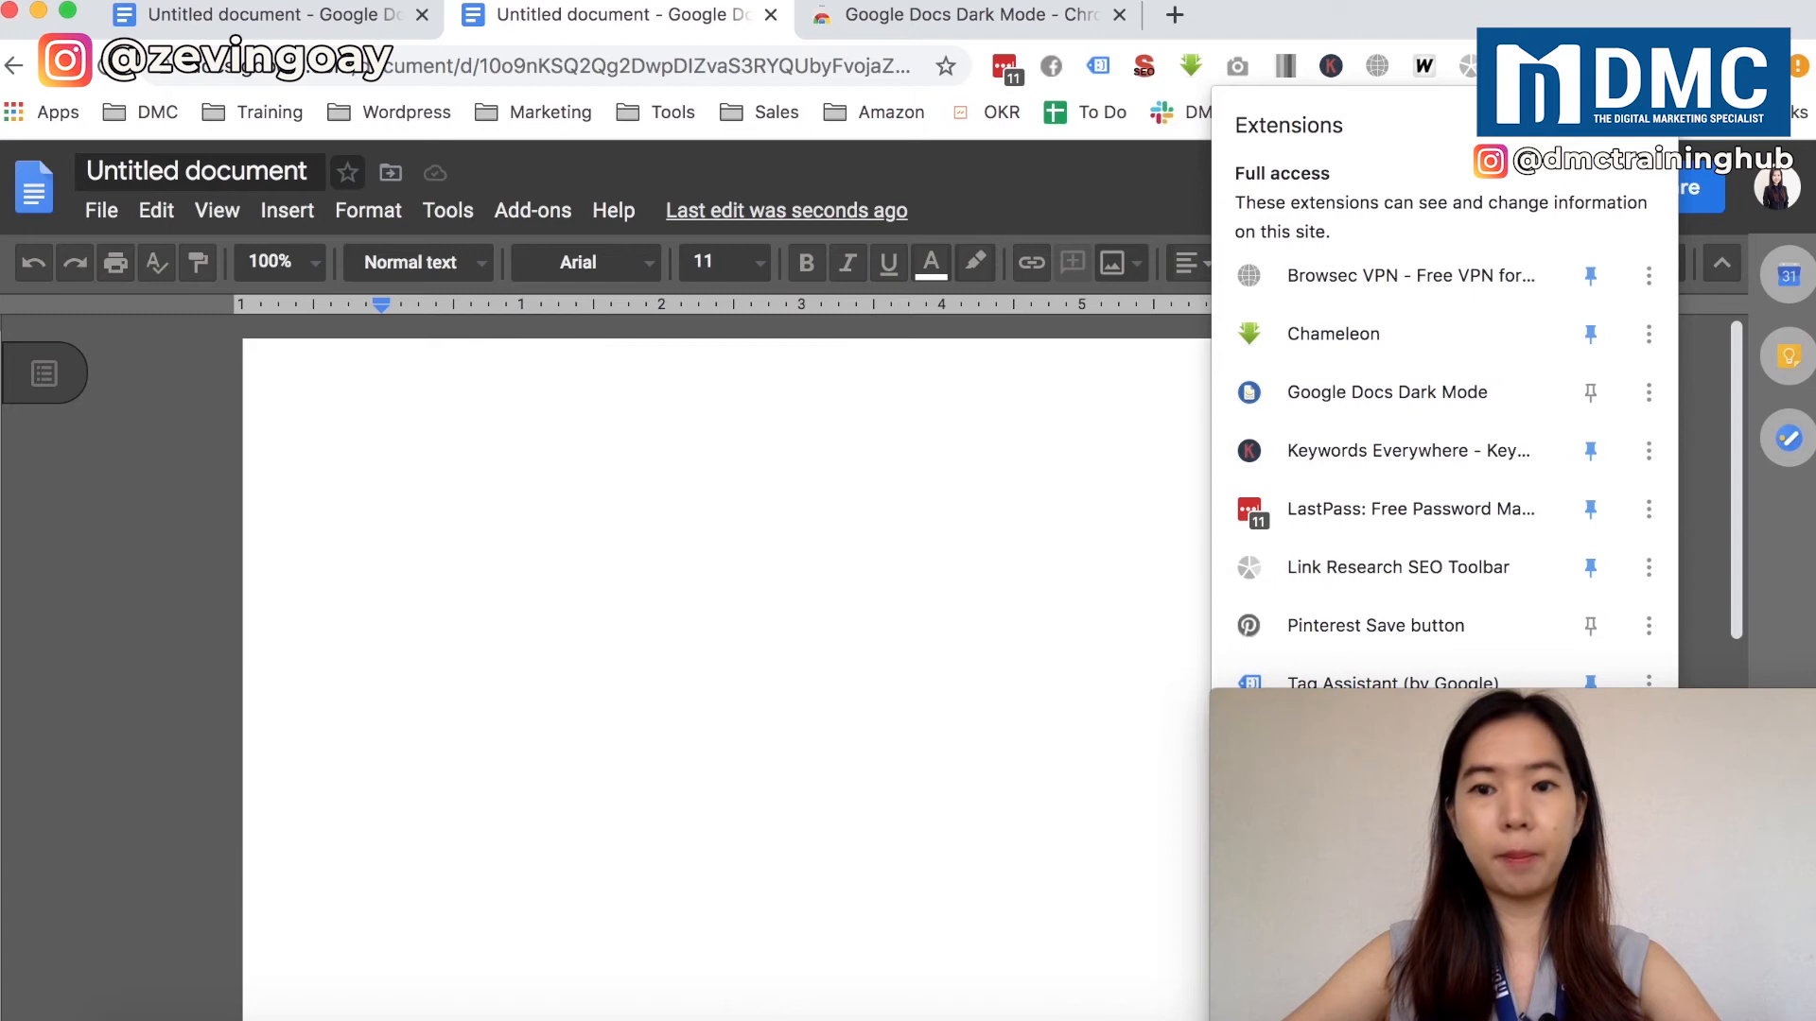
mouse_move(1377, 66)
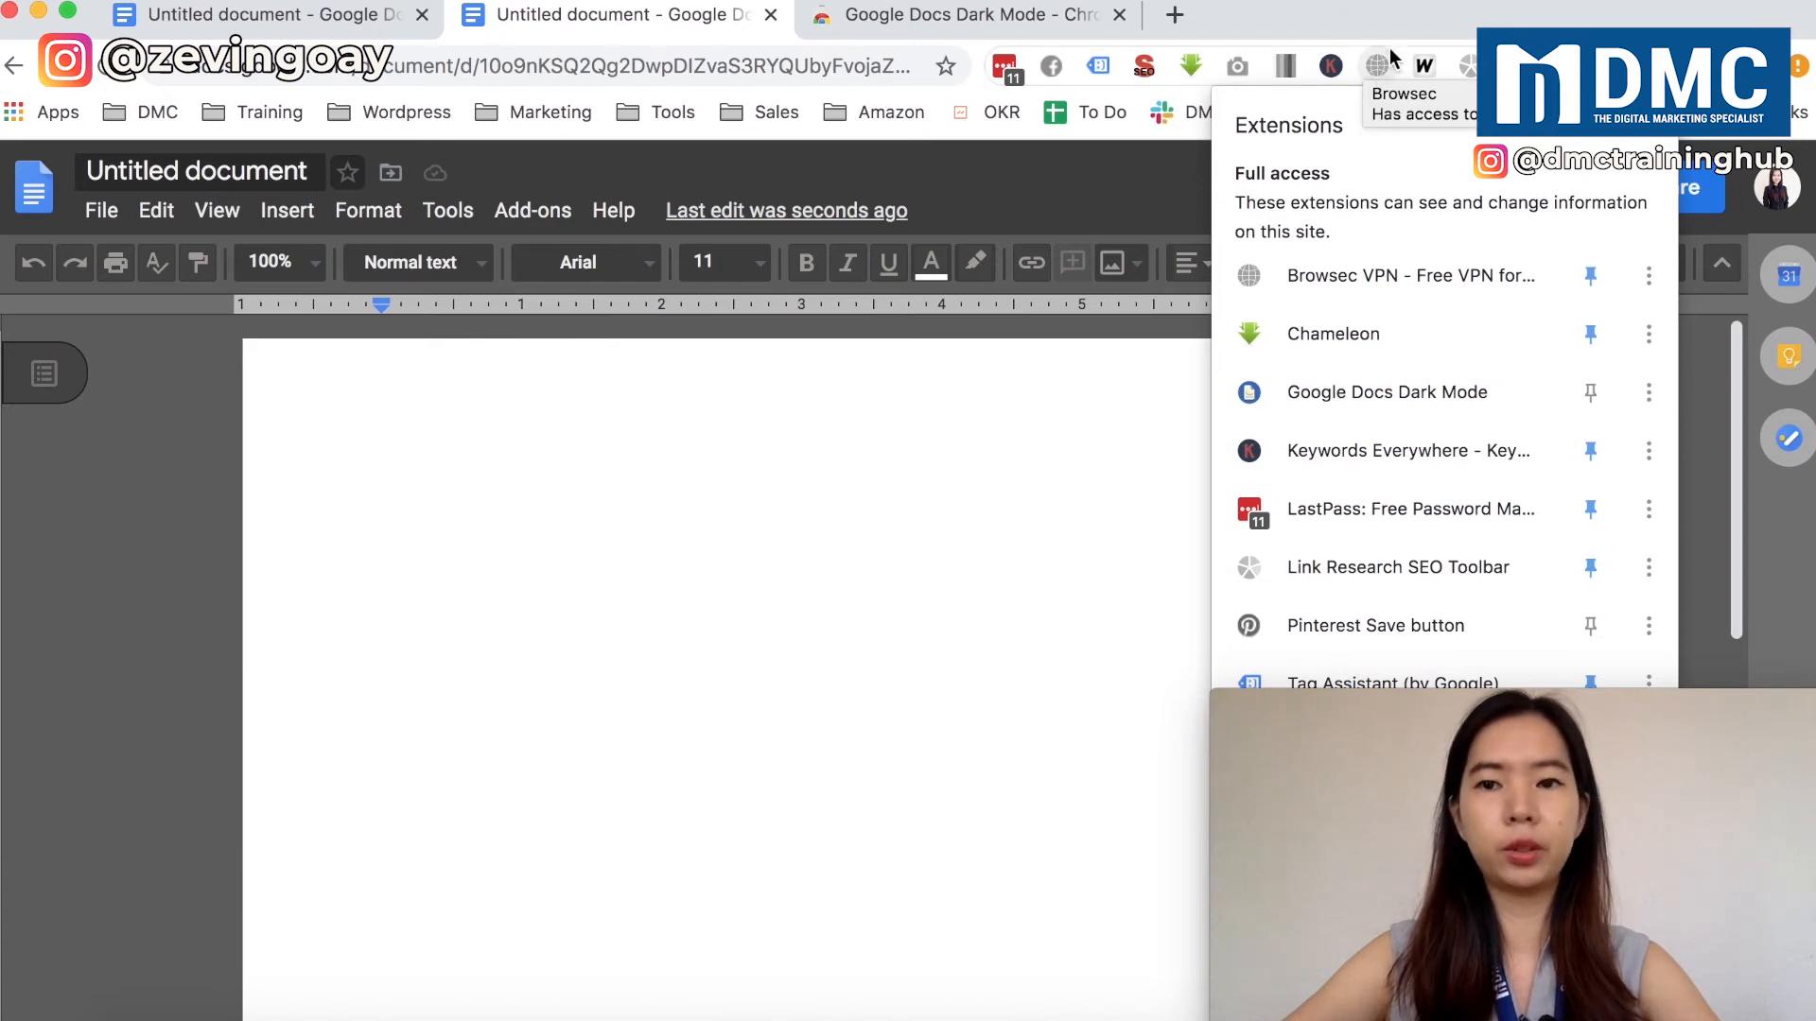
mouse_move(1328, 55)
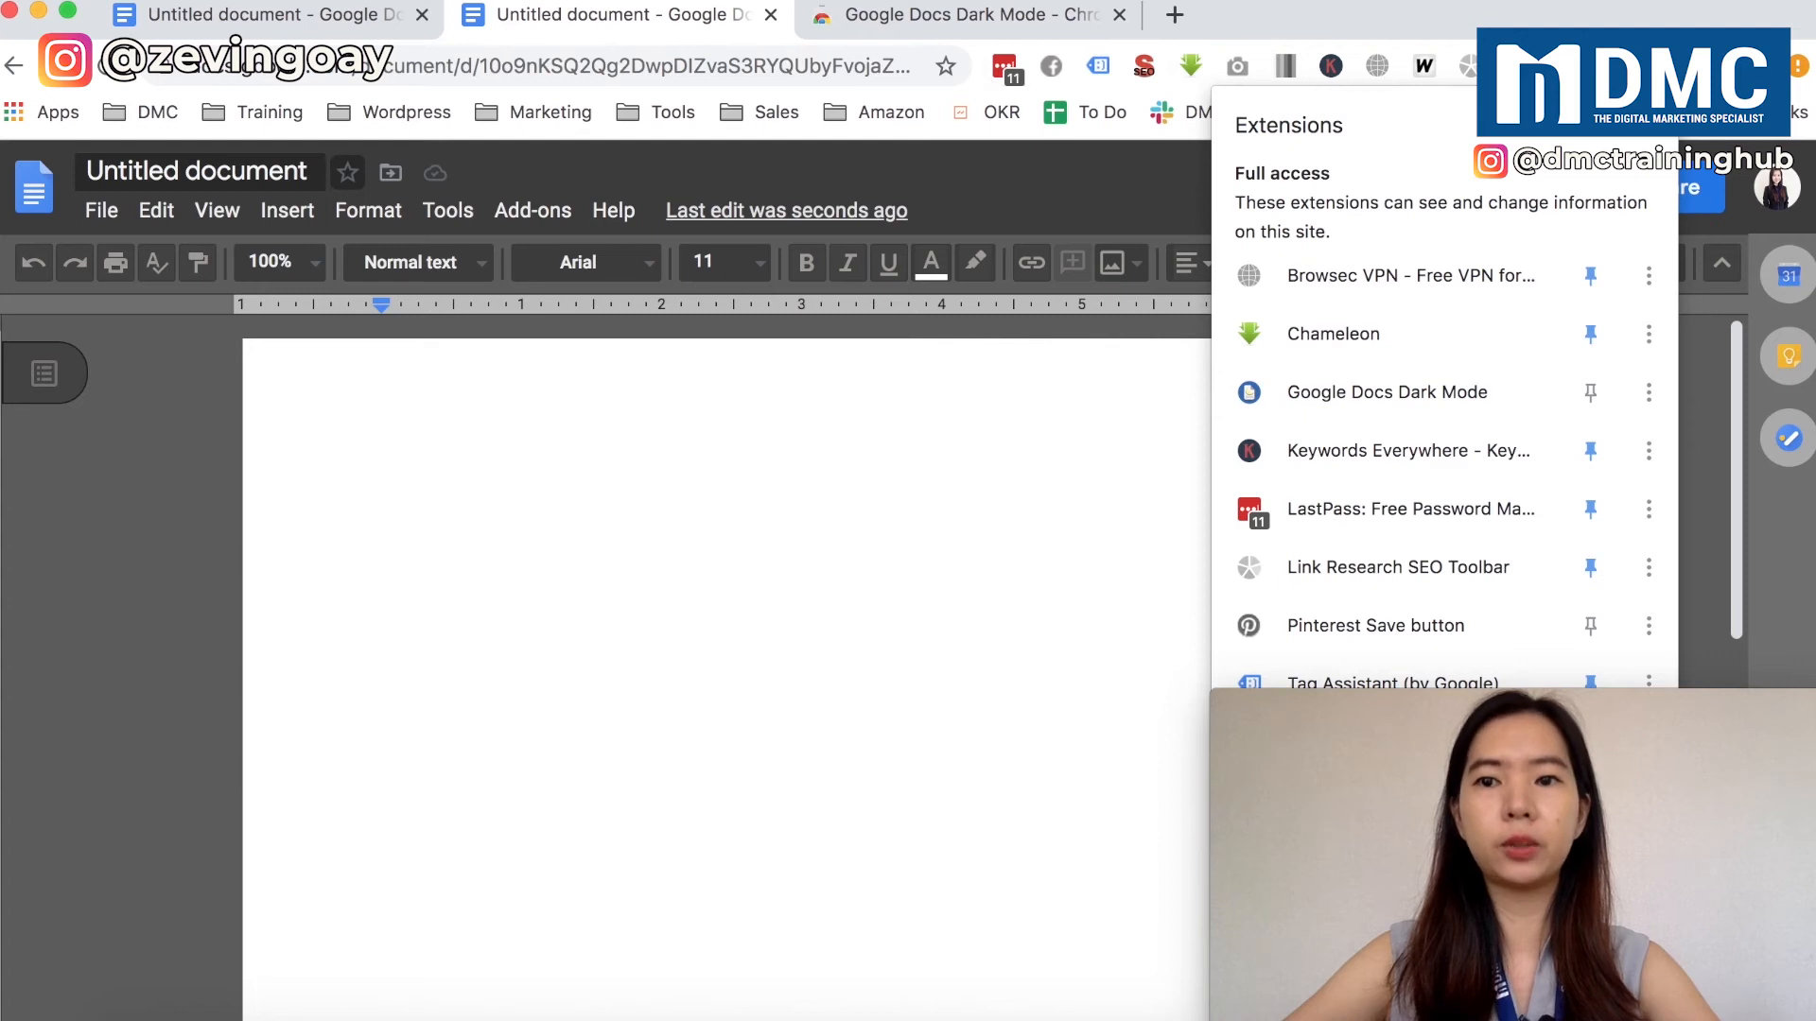
scroll(down, 3)
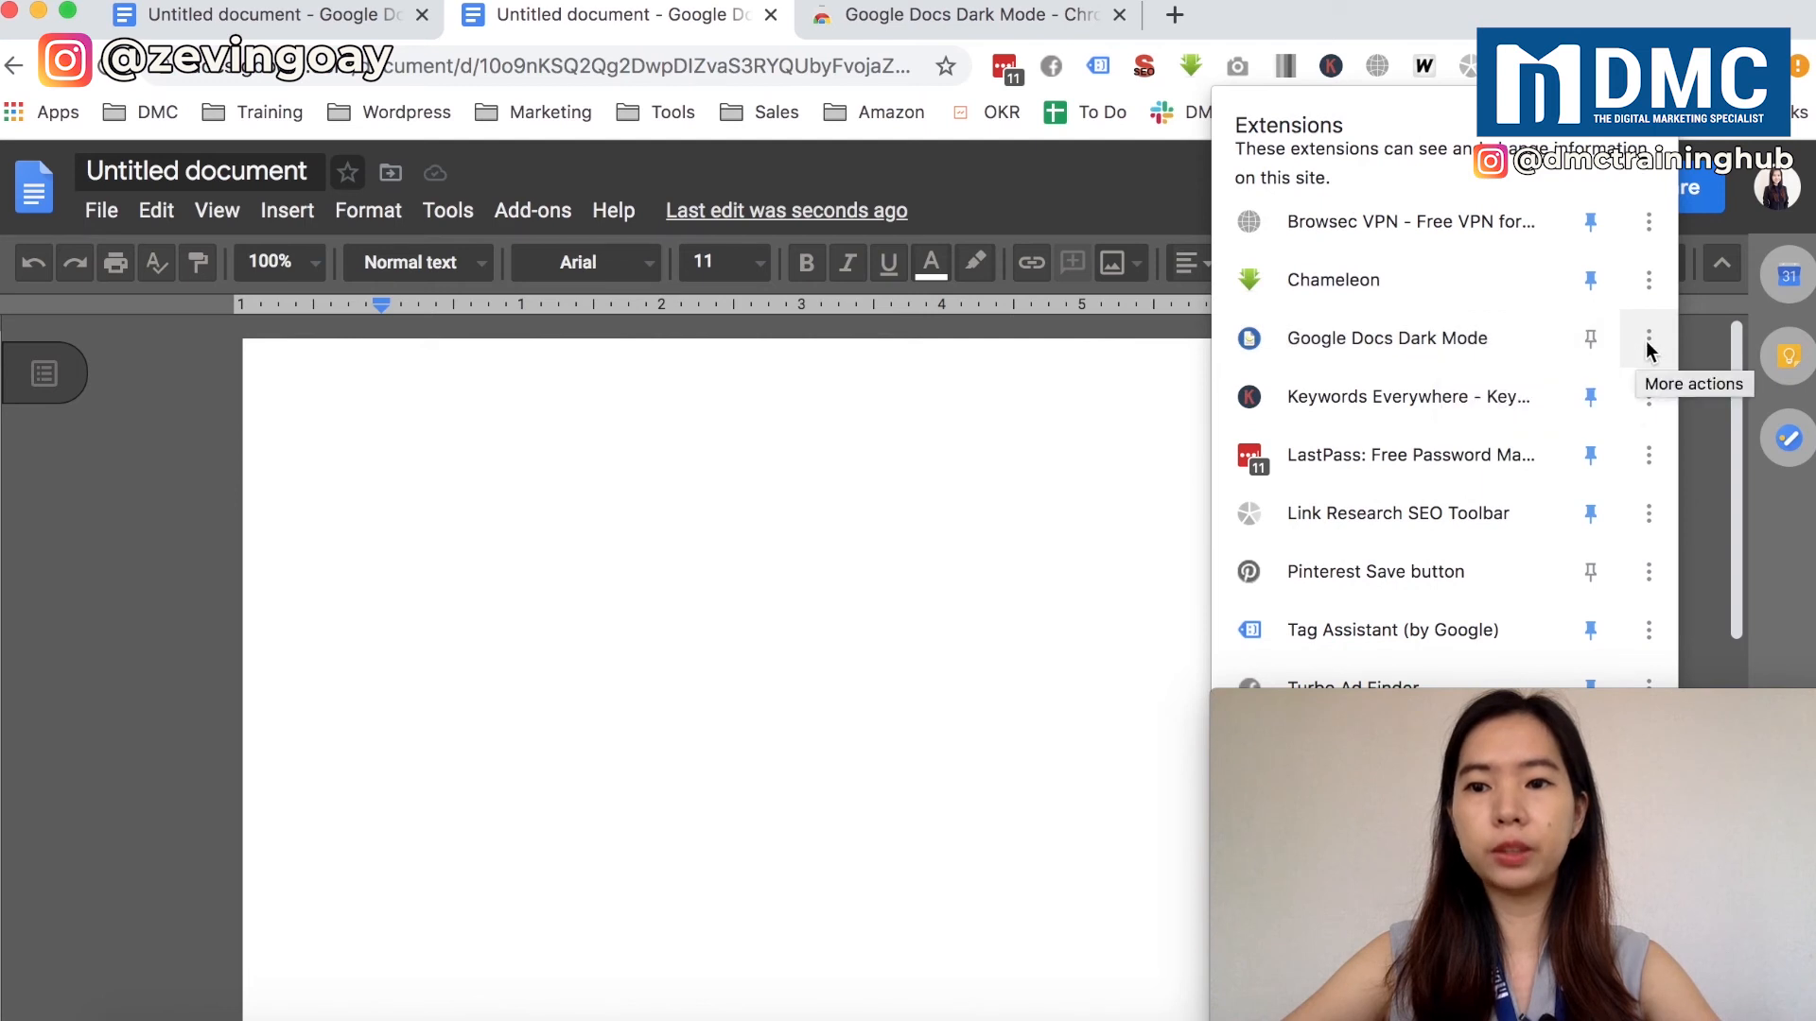
click(1647, 336)
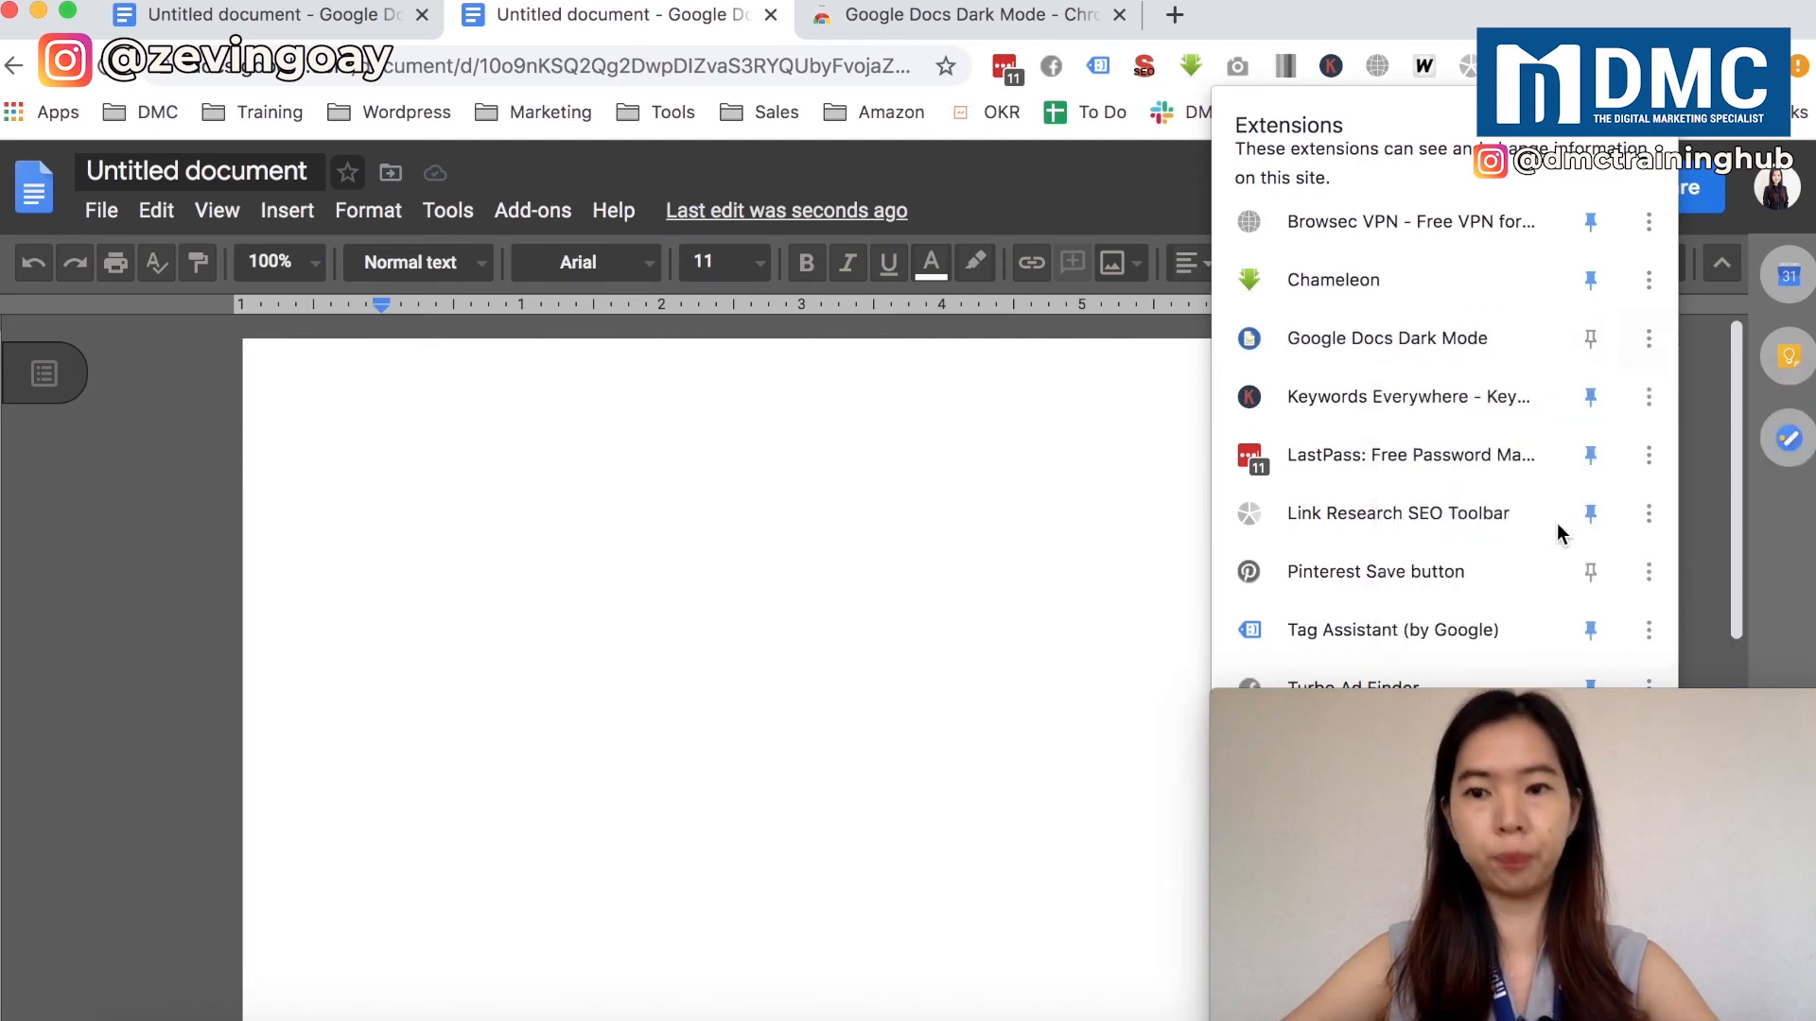
click(1648, 339)
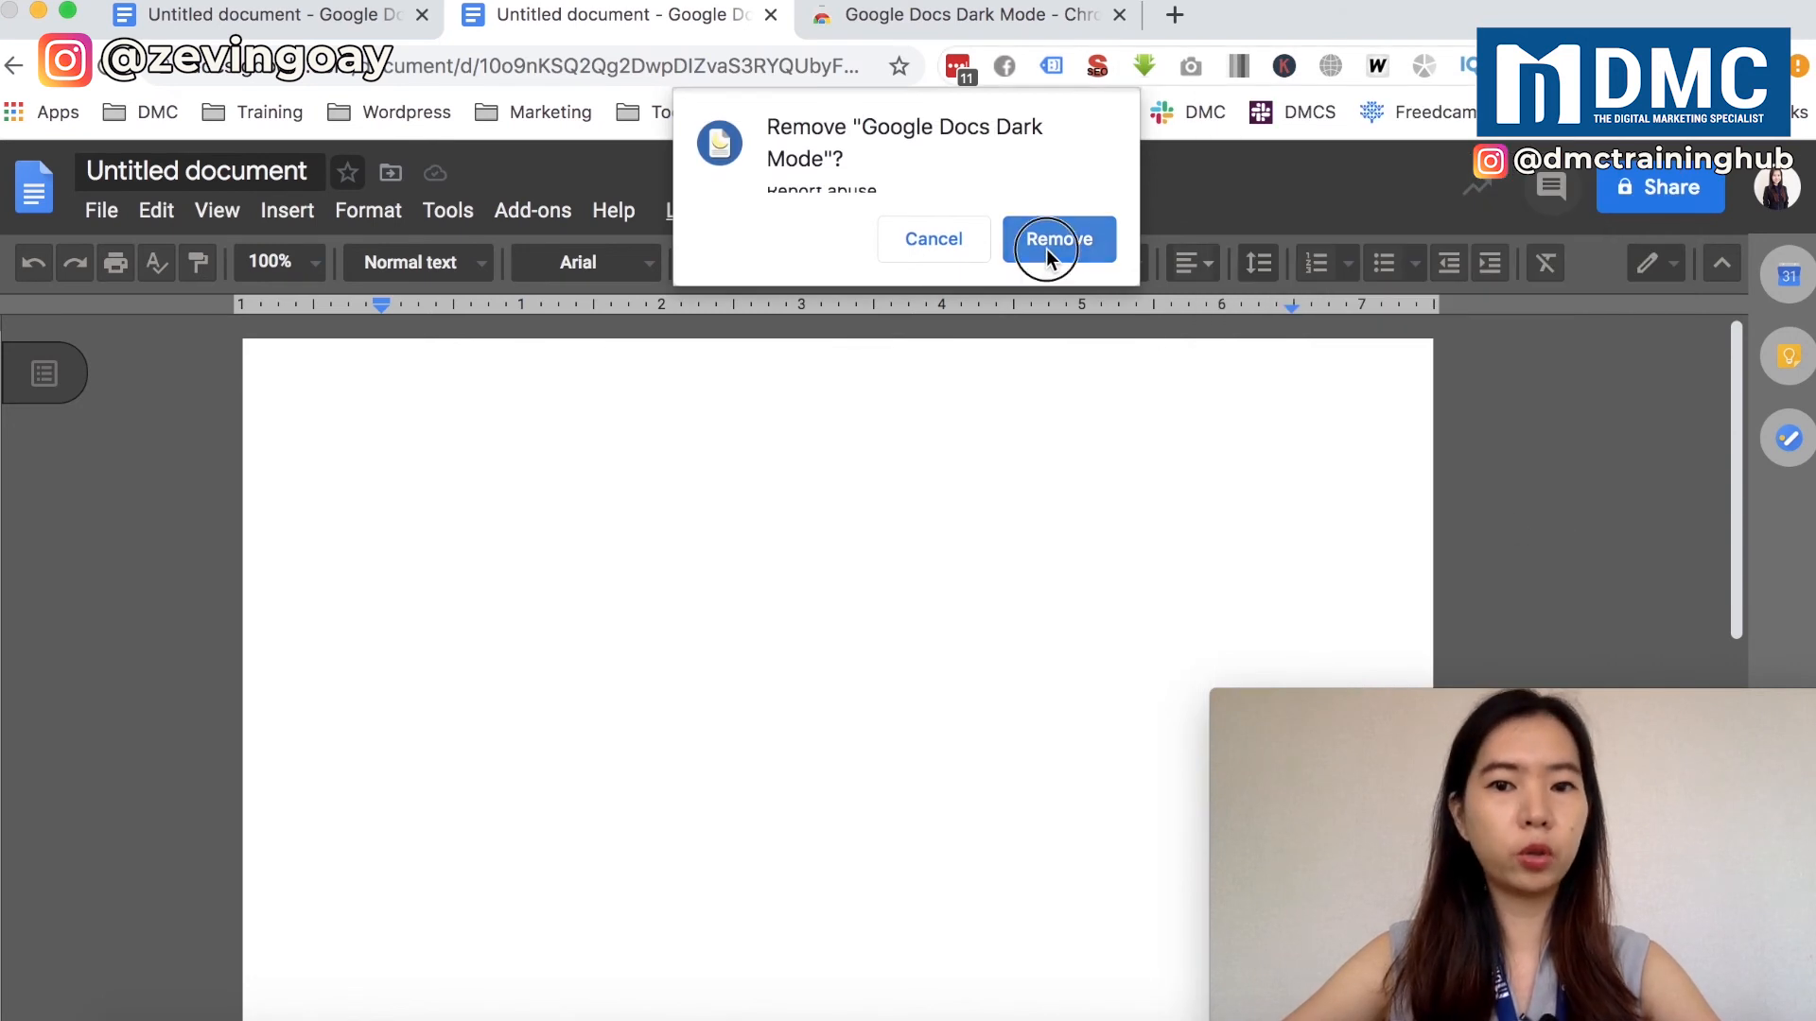
click(1056, 239)
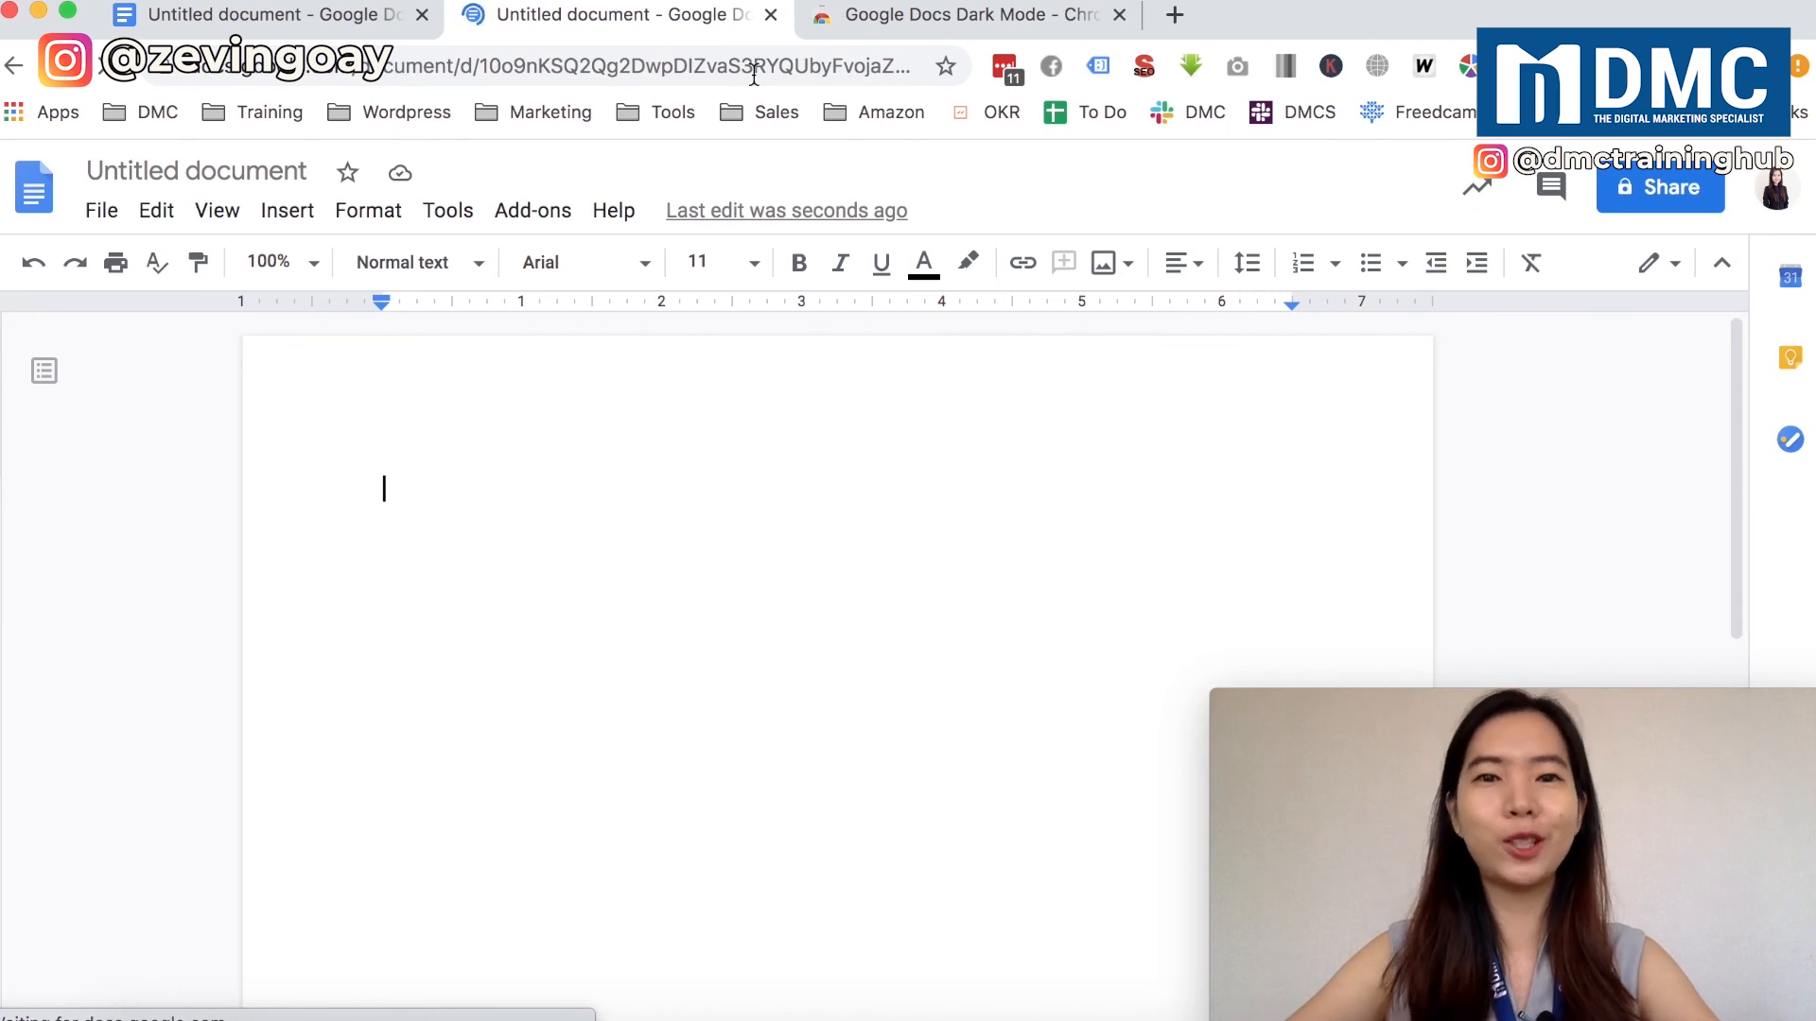
text(Zevin Goay)
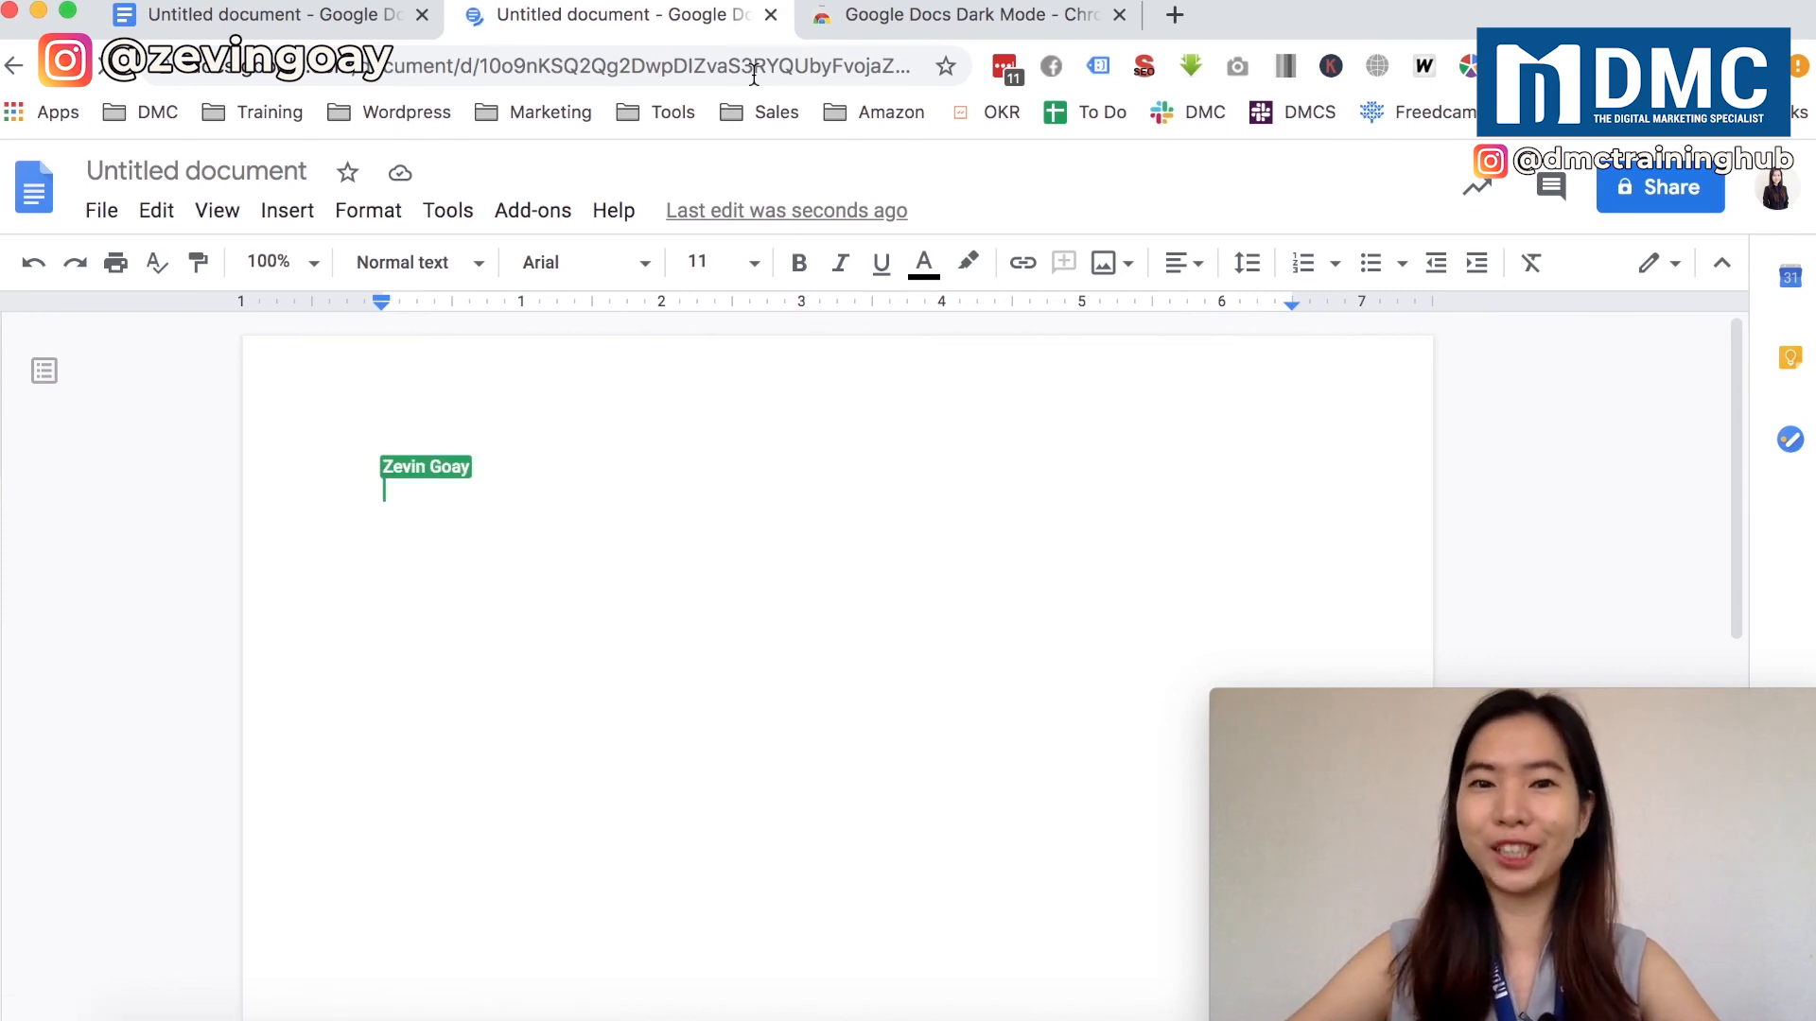